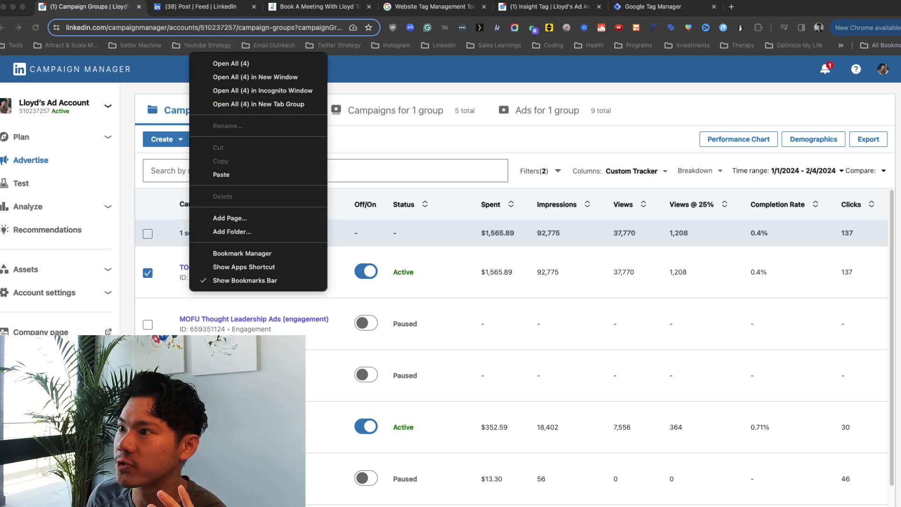
Step: Switch to the LinkedIn feed showing the promoted post about qualified calls with LI ads
{"action": "left_click", "coordinate": [198, 7]}
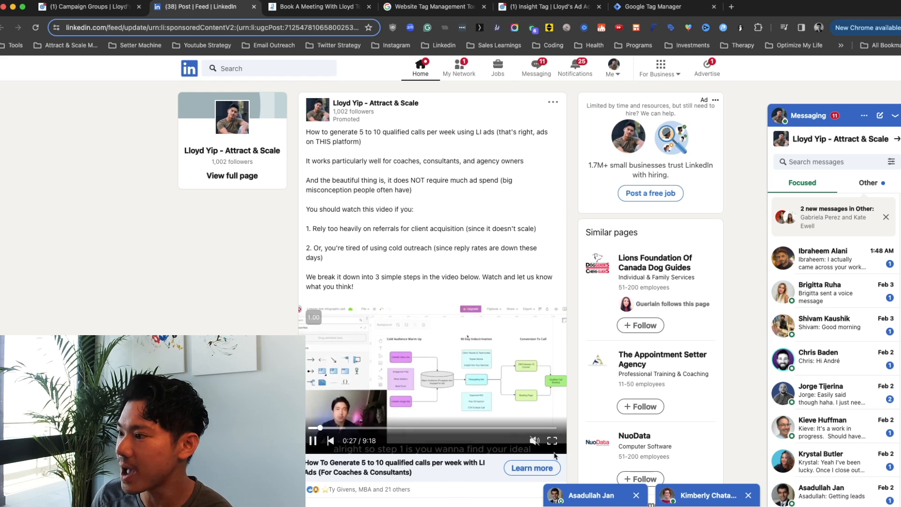
Step: Land on the Growth Chat w/ Lloyd booking calendar for February 2024 after glancing at campaign groups
{"action": "left_click", "coordinate": [316, 6]}
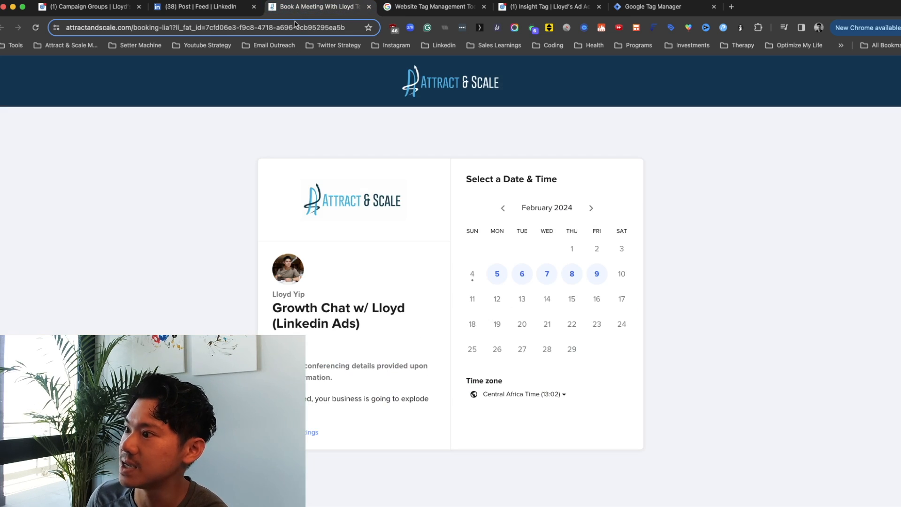
{"action": "mouse_move", "coordinate": [195, 309]}
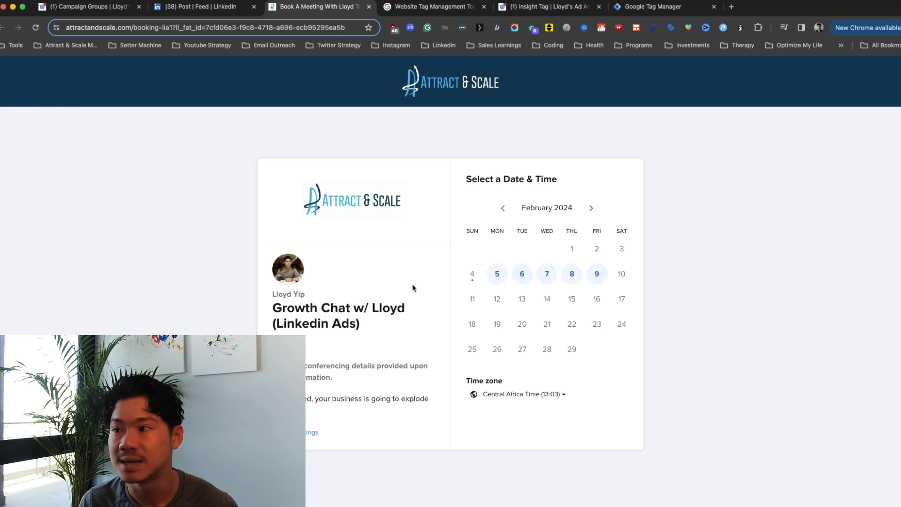
{"action": "left_click", "coordinate": [86, 6]}
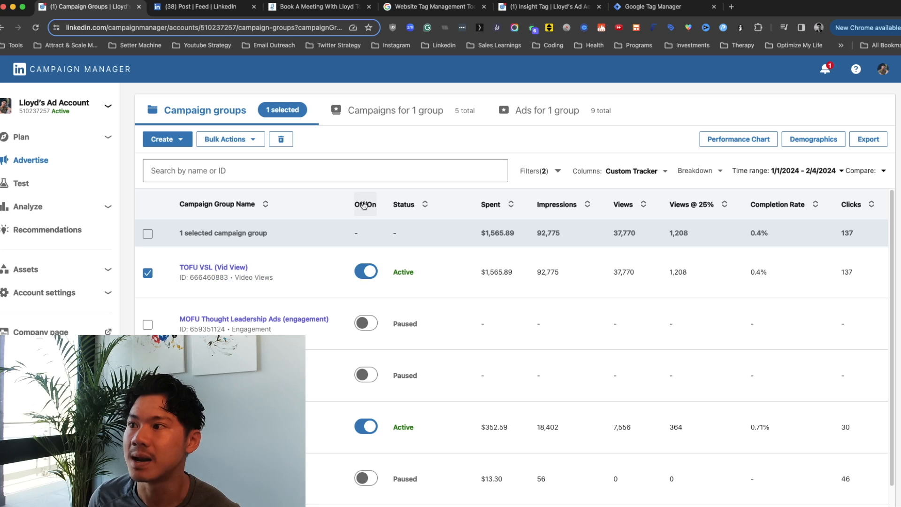
{"action": "left_click", "coordinate": [318, 7]}
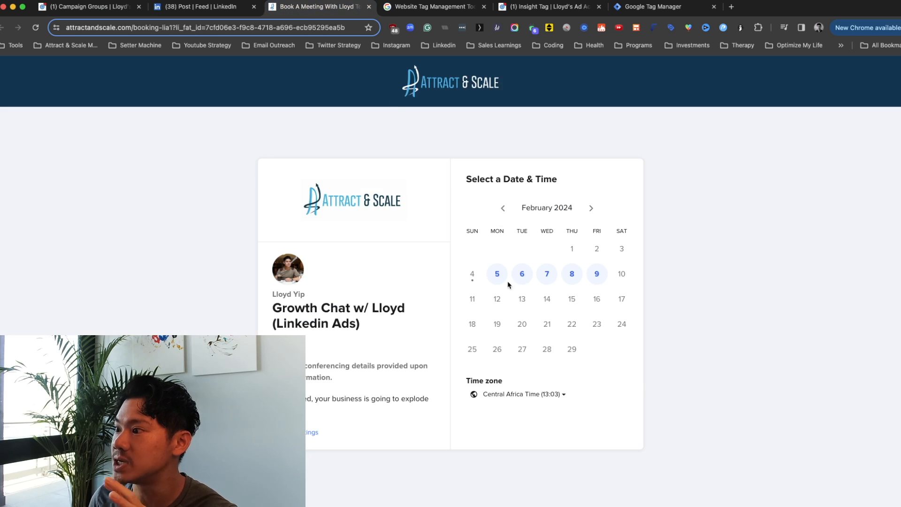
Step: Select Monday, February 5 to show the 19:00 and 22:00 slots, then return to campaign groups
{"action": "left_click", "coordinate": [497, 274]}
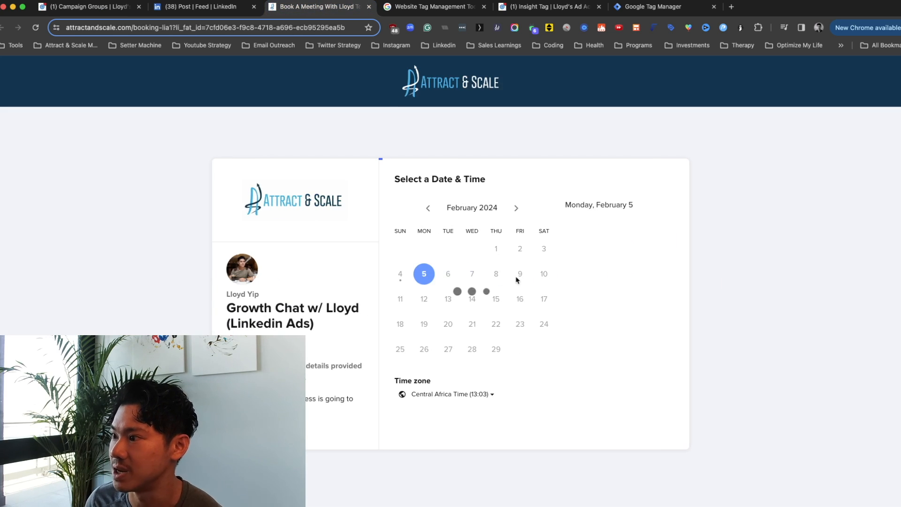
{"action": "left_click", "coordinate": [424, 273]}
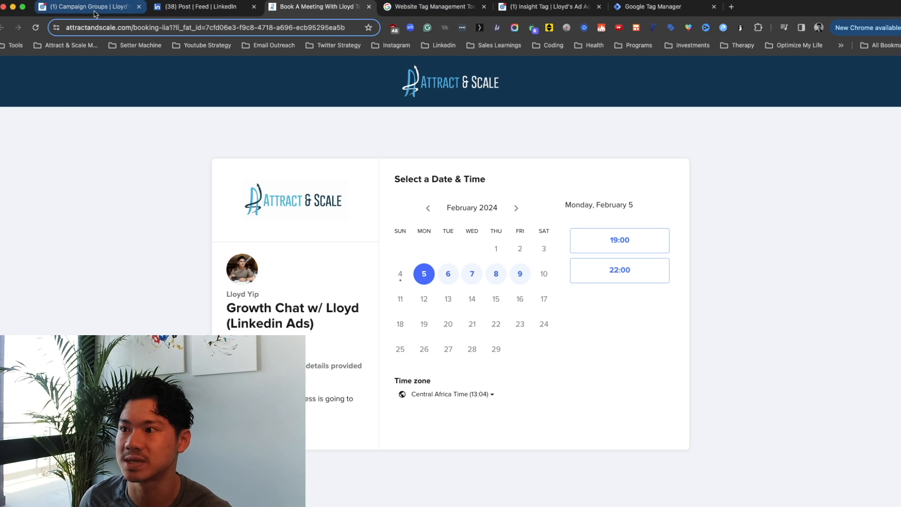
{"action": "left_click", "coordinate": [89, 7]}
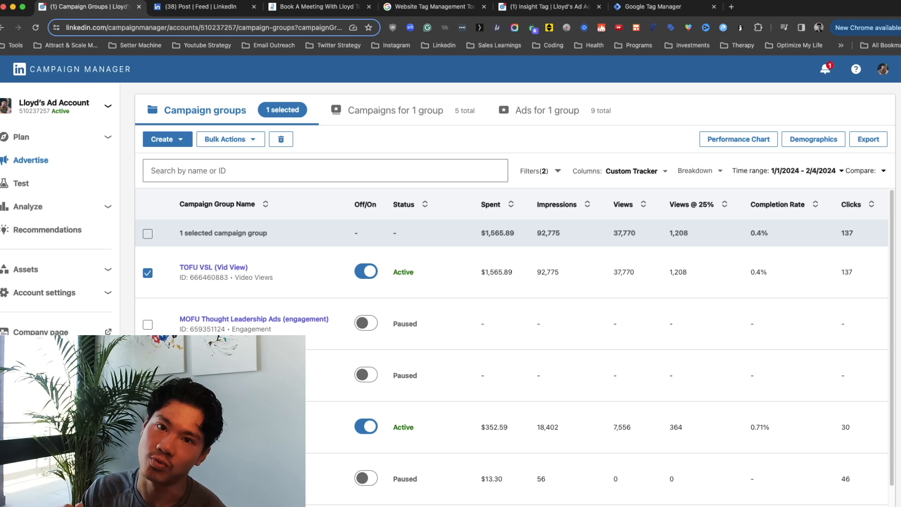
Step: Bring up Google's Tag Manager product overview page
{"action": "left_click", "coordinate": [431, 7]}
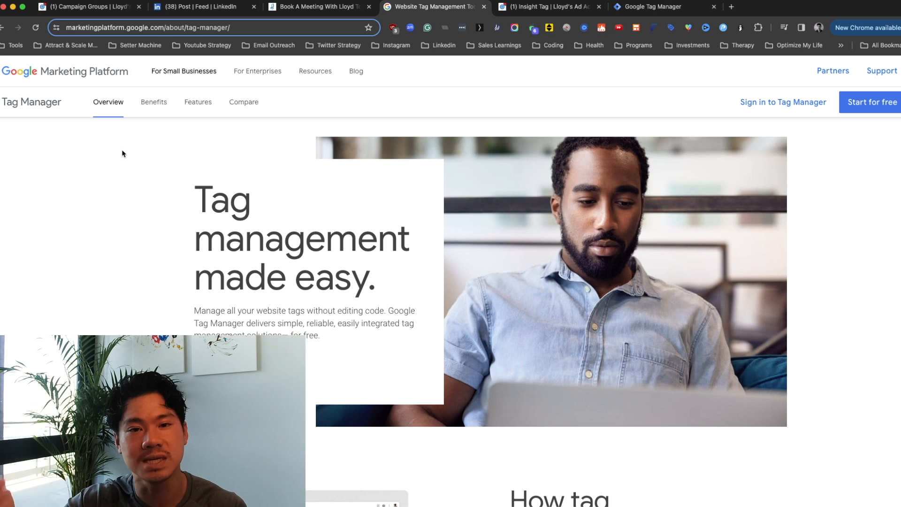
{"action": "mouse_move", "coordinate": [653, 7]}
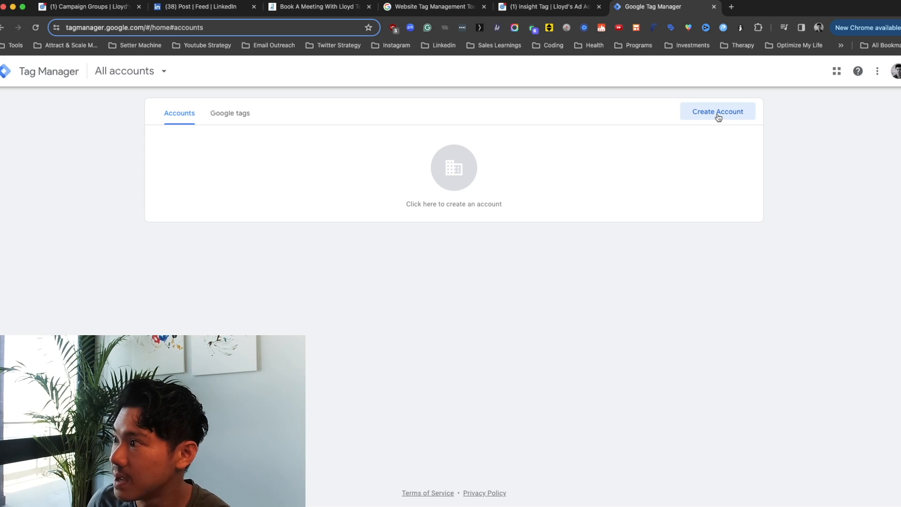
Step: Create the Test account with container tst.com and accept the terms of service
{"action": "left_click", "coordinate": [717, 112]}
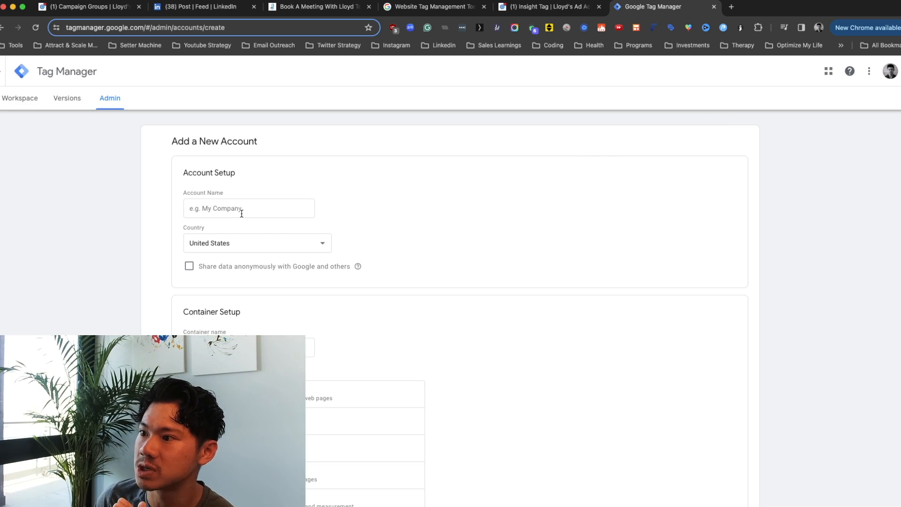
{"action": "mouse_move", "coordinate": [243, 243]}
{"action": "type", "text": "Test"}
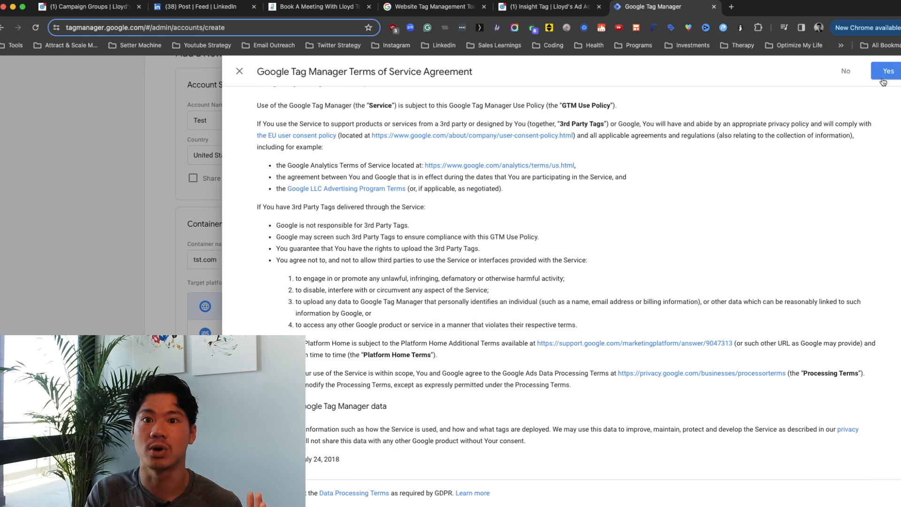
{"action": "left_click", "coordinate": [888, 71]}
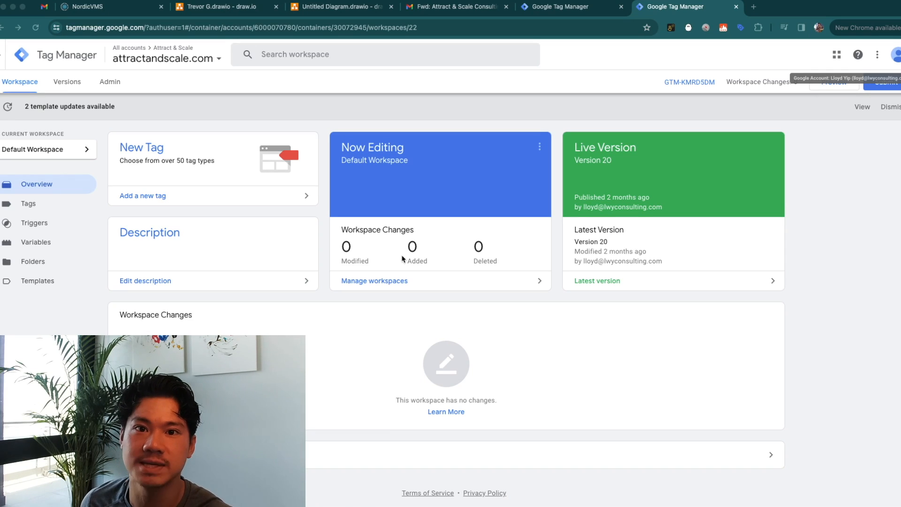
Step: Switch to LinkedIn Campaign Manager's conversion tracking list with Booked Appointment and page-visit conversions
{"action": "left_click", "coordinate": [547, 6]}
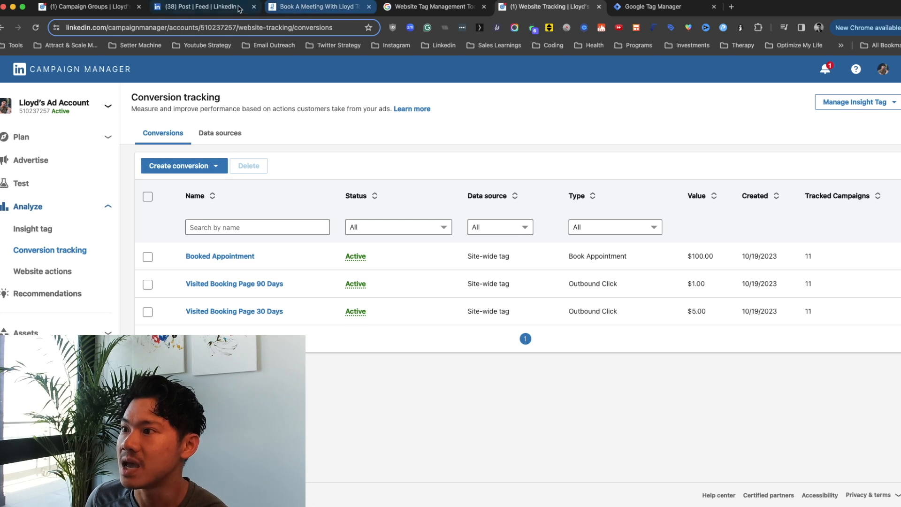
Step: Switch to the LinkedIn feed with the promoted qualified-calls video post
{"action": "left_click", "coordinate": [201, 7]}
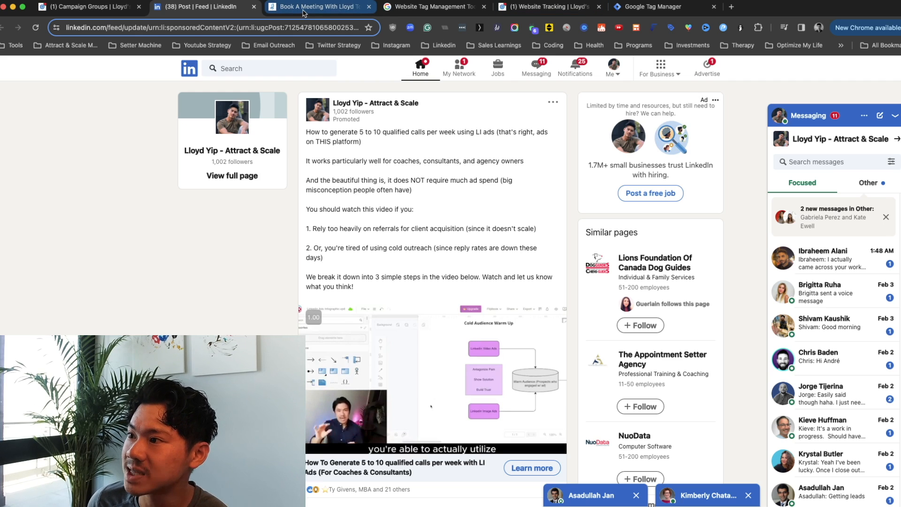
Step: Book the 19:00 slot on Monday, February 5 and reach the thank-you confirmation page
{"action": "left_click", "coordinate": [319, 7]}
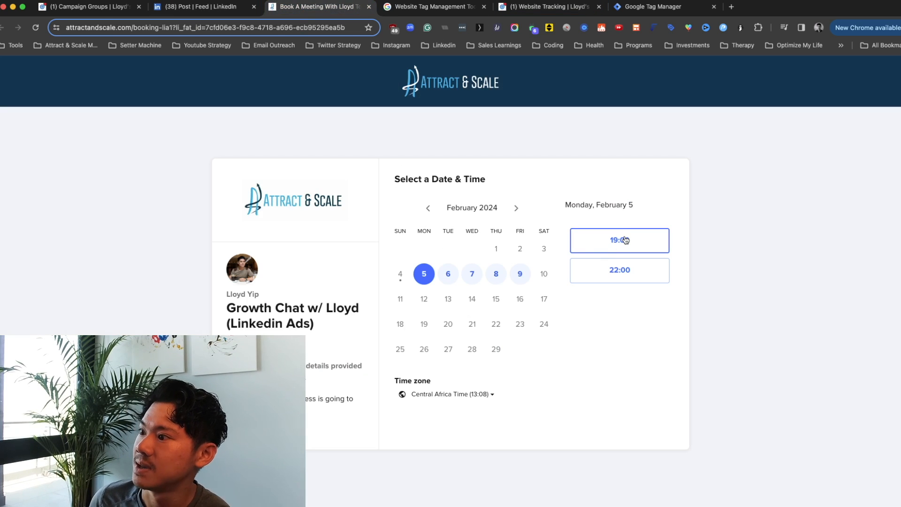
{"action": "left_click", "coordinate": [618, 240]}
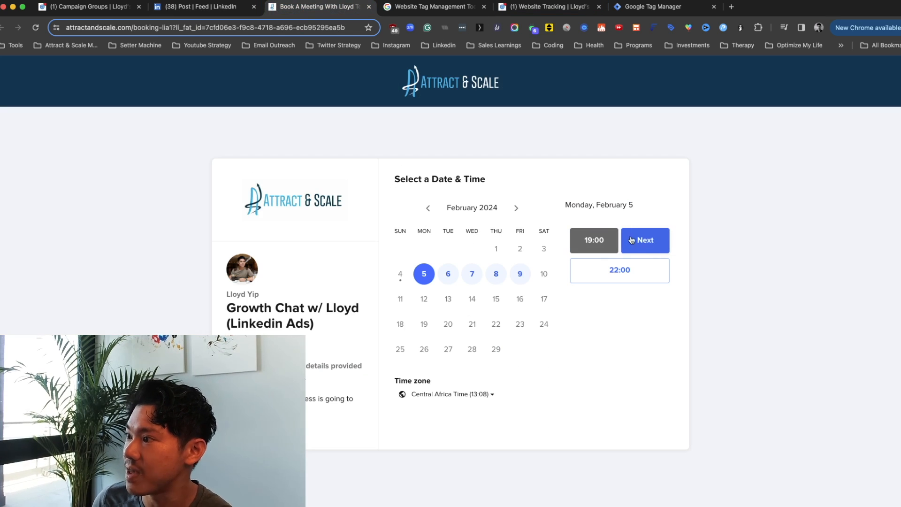
{"action": "left_click", "coordinate": [644, 239]}
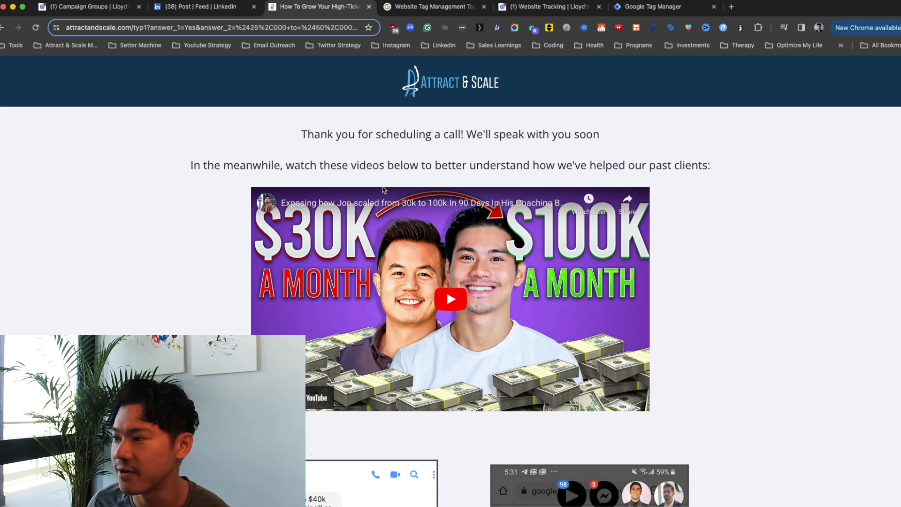
{"action": "scroll", "scroll_direction": "down", "scroll_amount": 3}
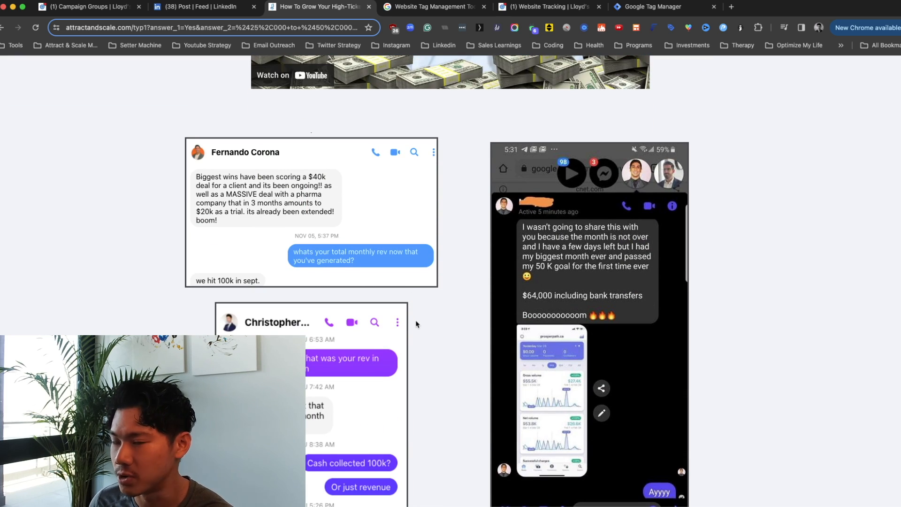
{"action": "mouse_move", "coordinate": [396, 292]}
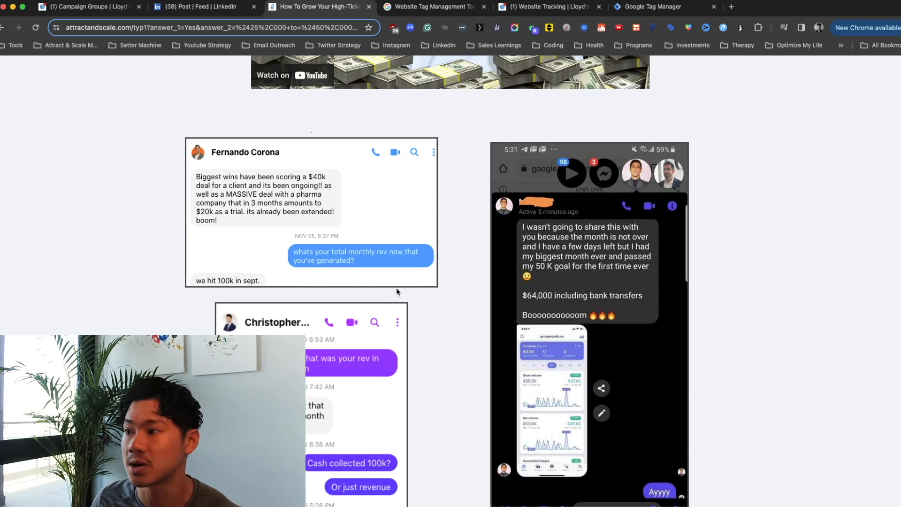
{"action": "scroll", "scroll_direction": "up", "scroll_amount": 3}
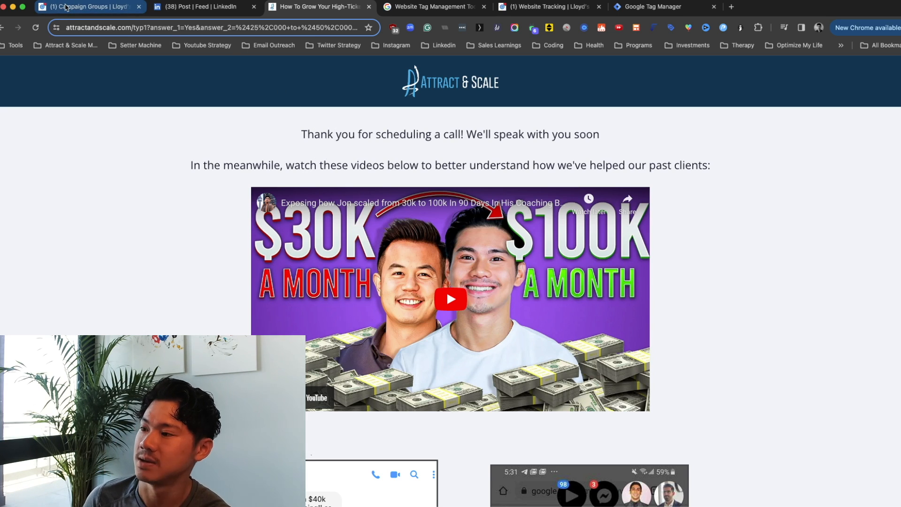
{"action": "mouse_move", "coordinate": [86, 7]}
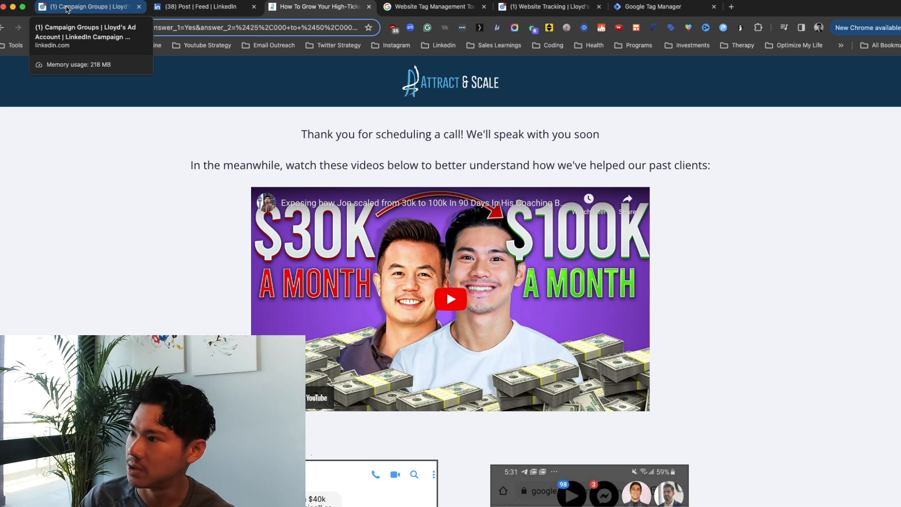
Step: Return to LinkedIn Campaign Manager's conversion tracking list with the three active conversions
{"action": "left_click", "coordinate": [544, 7]}
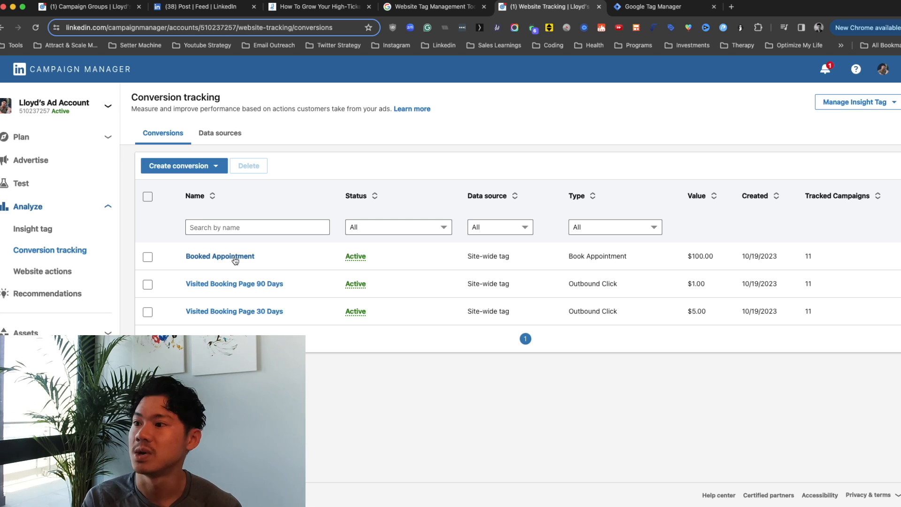
{"action": "mouse_move", "coordinate": [238, 265]}
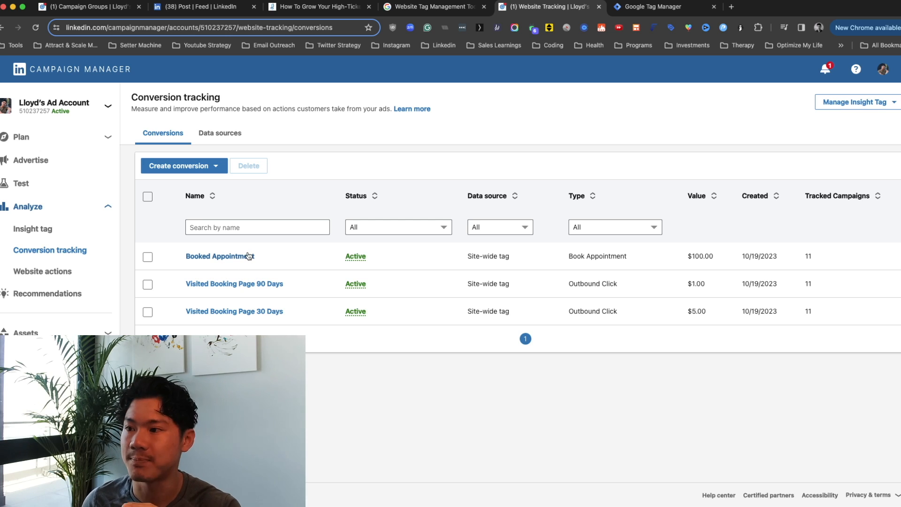
{"action": "mouse_move", "coordinate": [245, 261]}
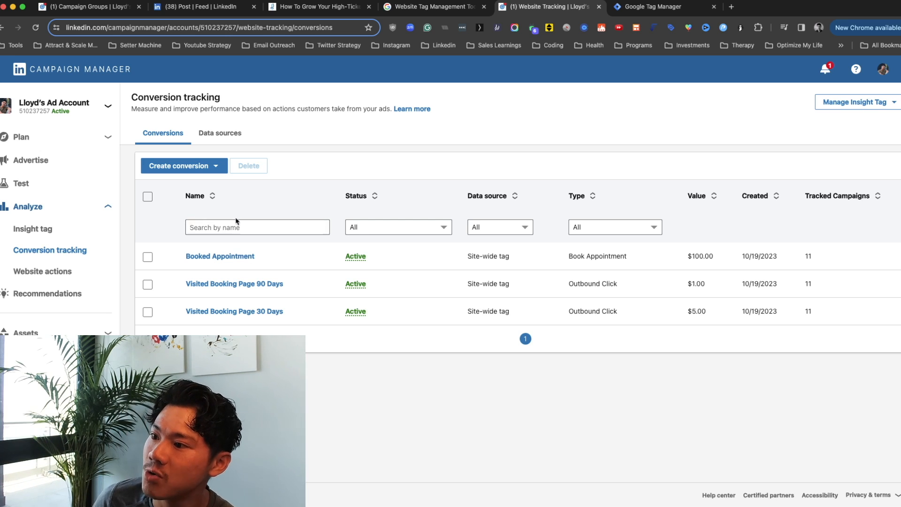
Step: Start an Insight Tag conversion named 'Thank you page'
{"action": "left_click", "coordinate": [184, 165]}
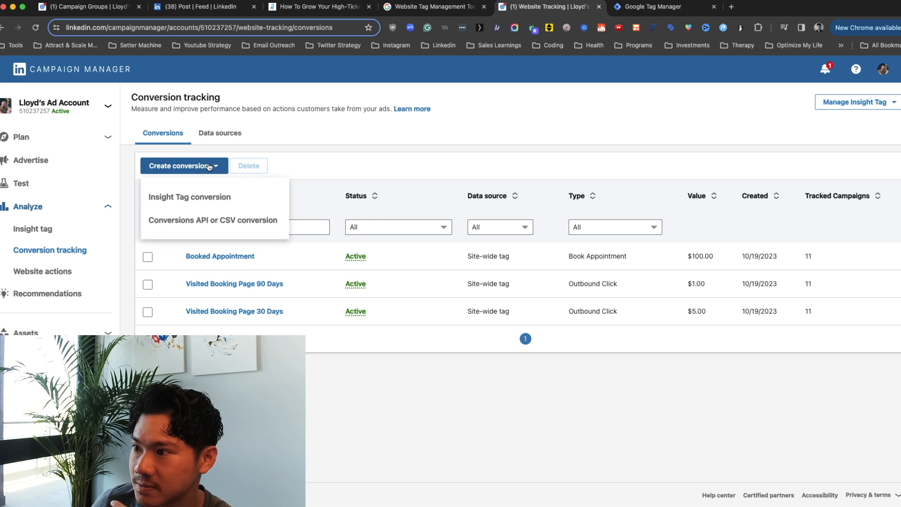
{"action": "mouse_move", "coordinate": [190, 196]}
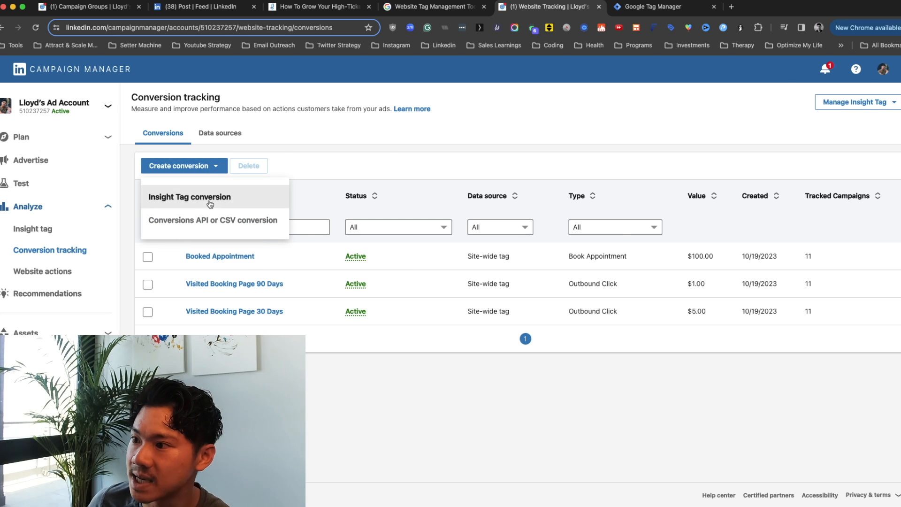
{"action": "left_click", "coordinate": [189, 197]}
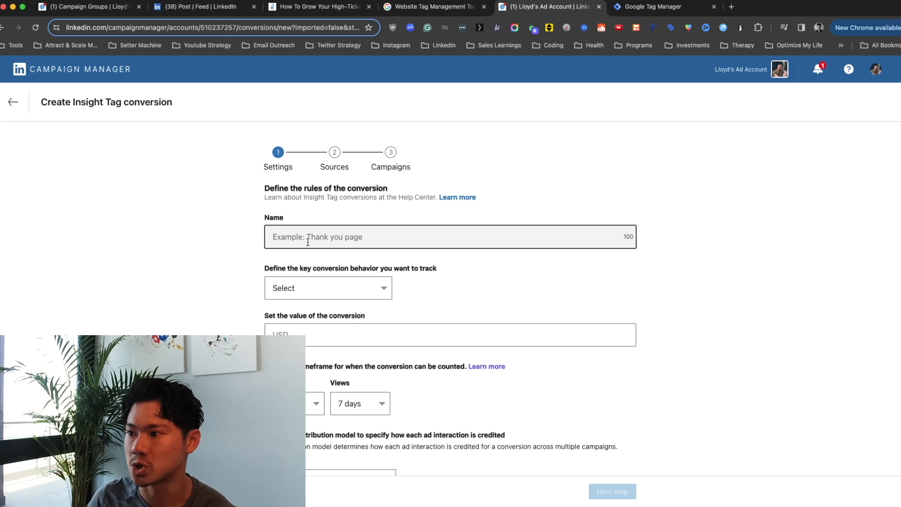
{"action": "type", "text": "THank"}
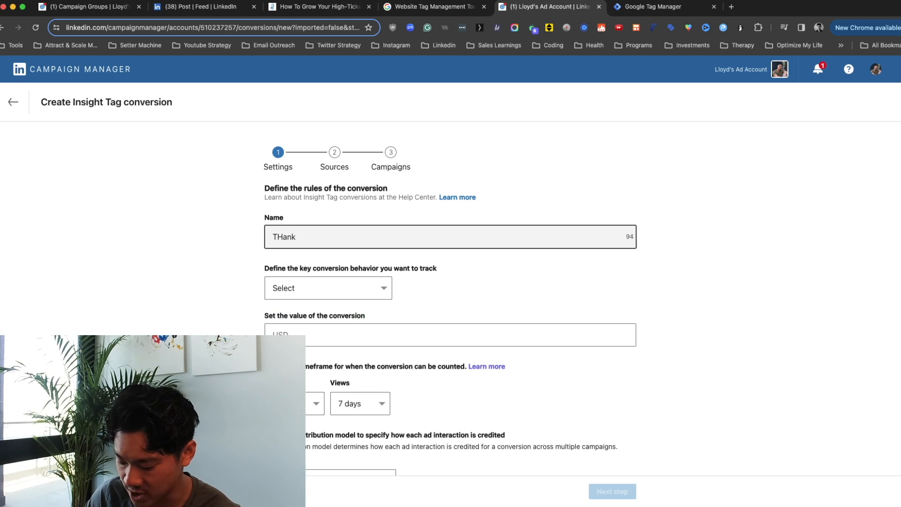
{"action": "type", "text": "Thank you"}
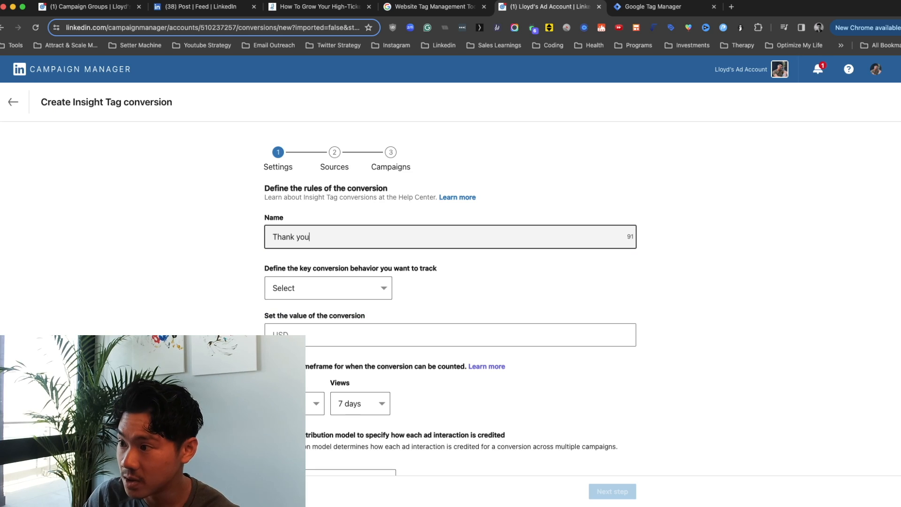
{"action": "type", "text": "pag"}
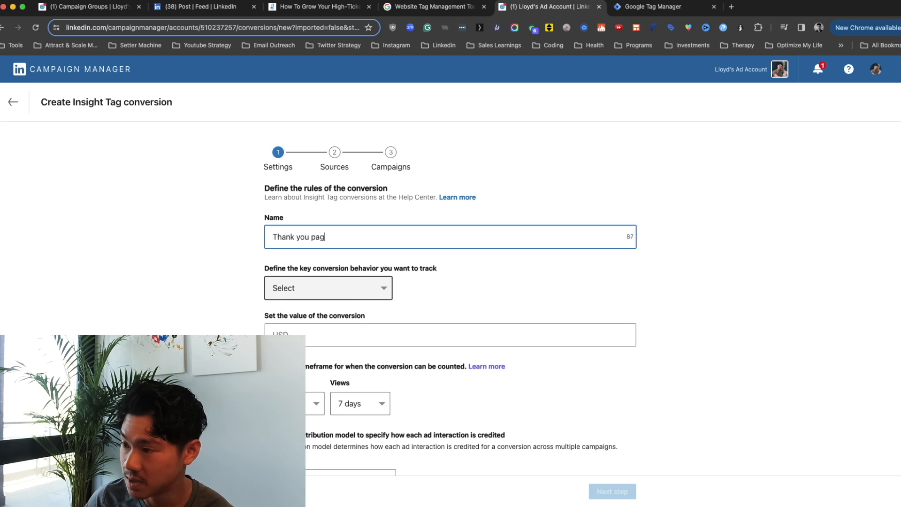
Step: Set its behaviour to Book Appointment with value 1000 and continue to tracking sources
{"action": "left_click", "coordinate": [328, 288]}
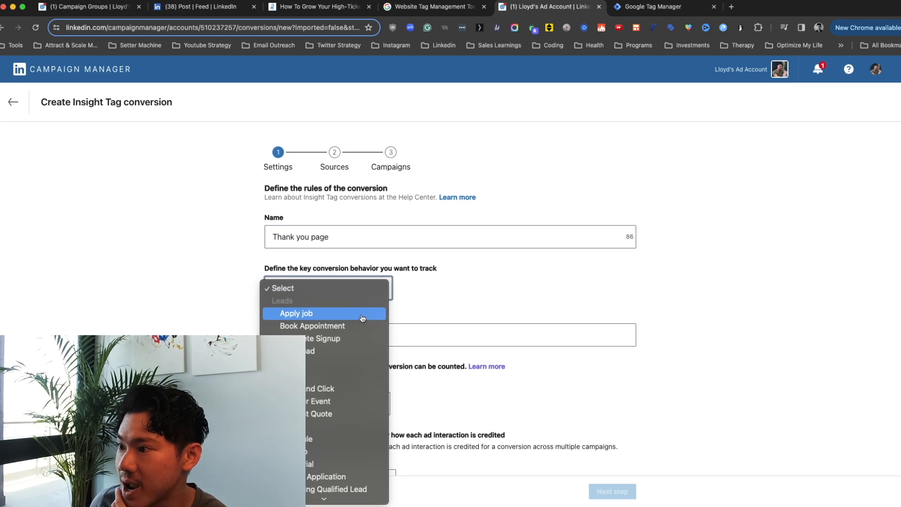
{"action": "left_click", "coordinate": [312, 326]}
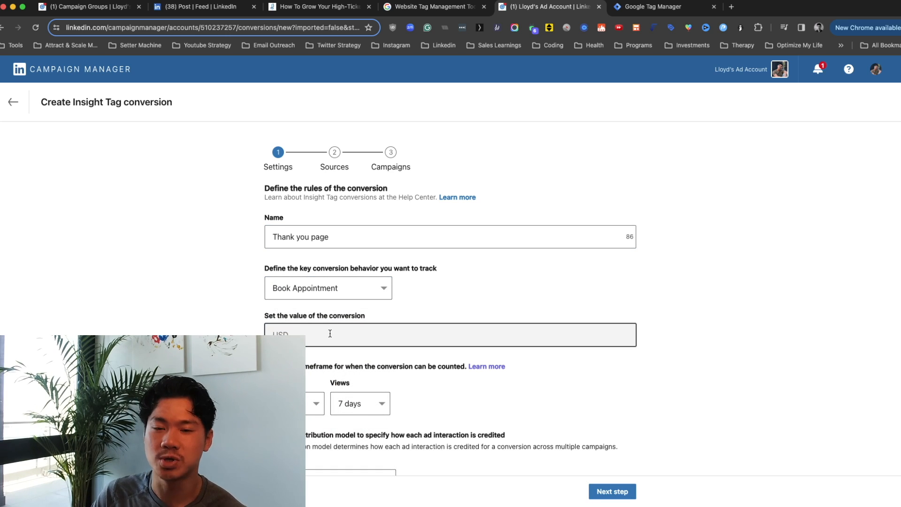
{"action": "type", "text": "1"}
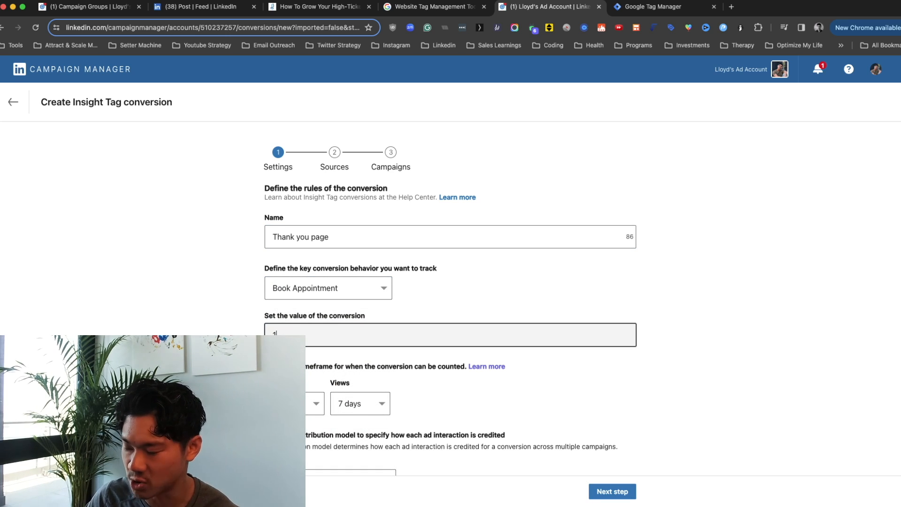
{"action": "type", "text": "000"}
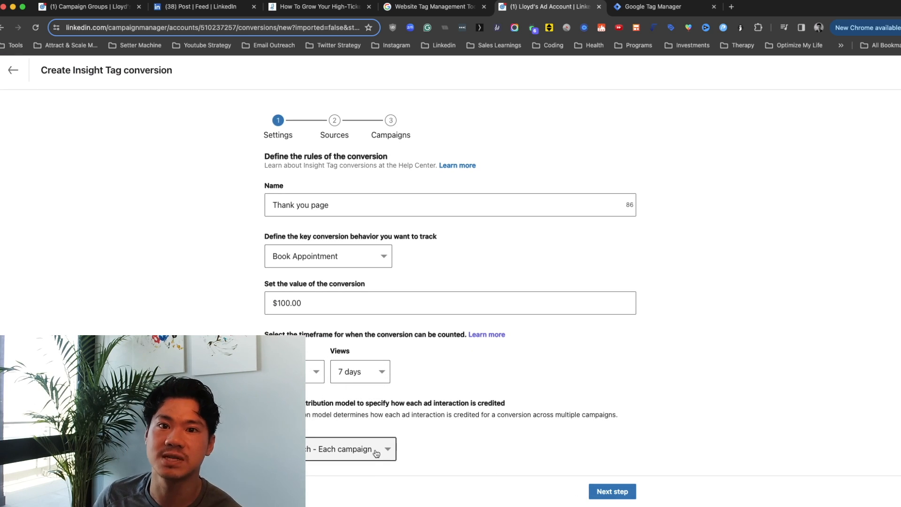
{"action": "left_click", "coordinate": [611, 491]}
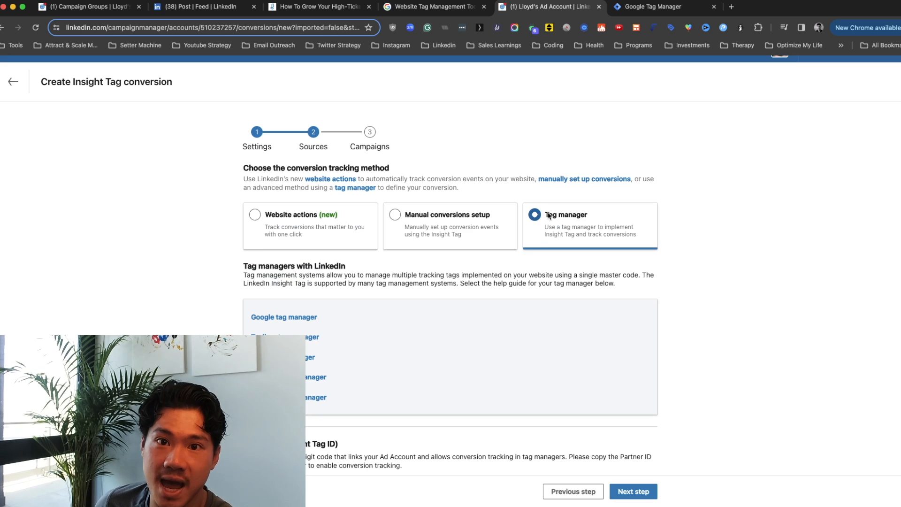
Step: Copy the Insight Tag partner ID 6220033 from the conversion setup page
{"action": "scroll", "scroll_direction": "down", "scroll_amount": 3}
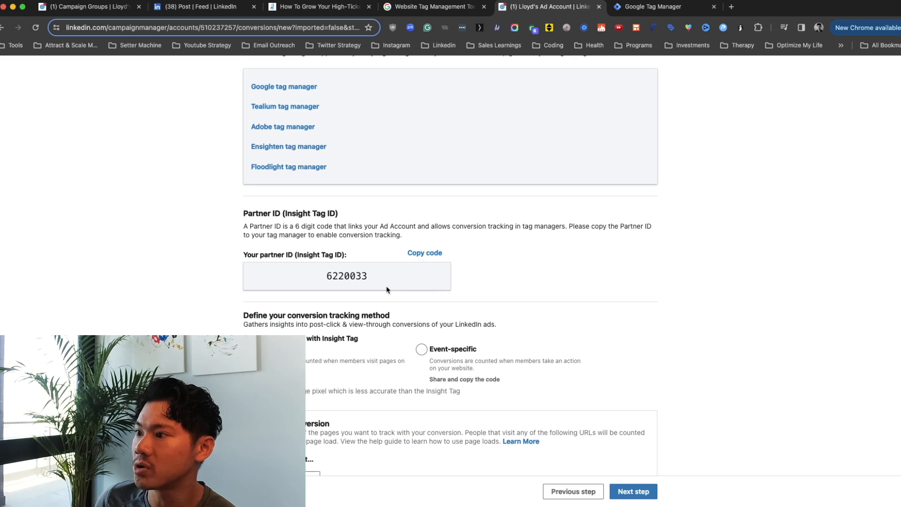
{"action": "left_click", "coordinate": [425, 253]}
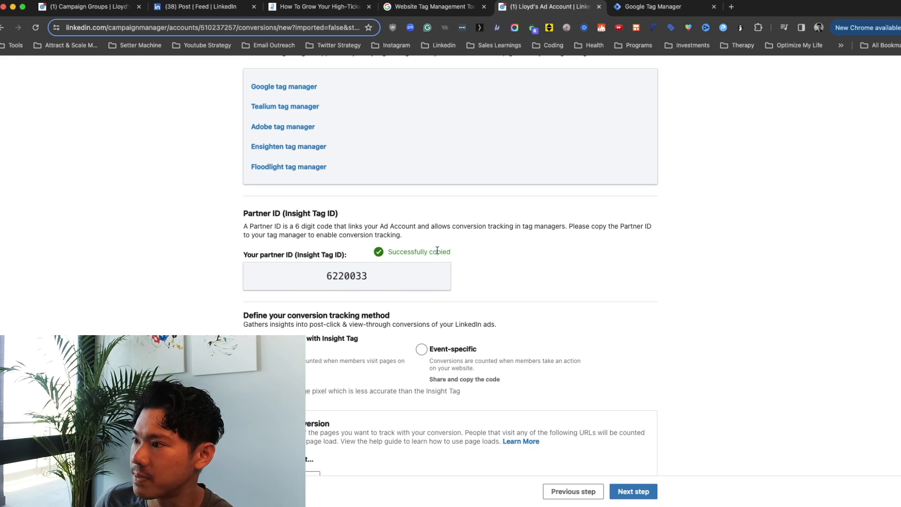
{"action": "scroll", "scroll_direction": "down", "scroll_amount": 3}
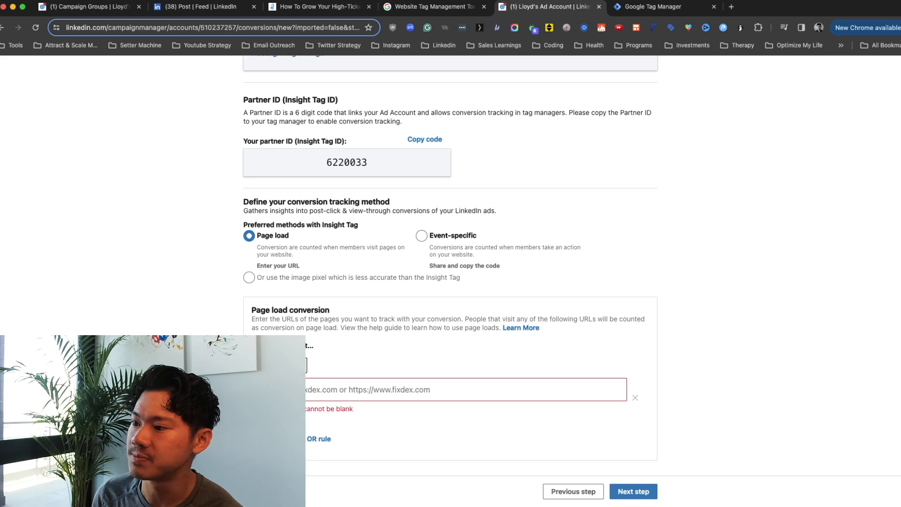
{"action": "mouse_move", "coordinate": [360, 367]}
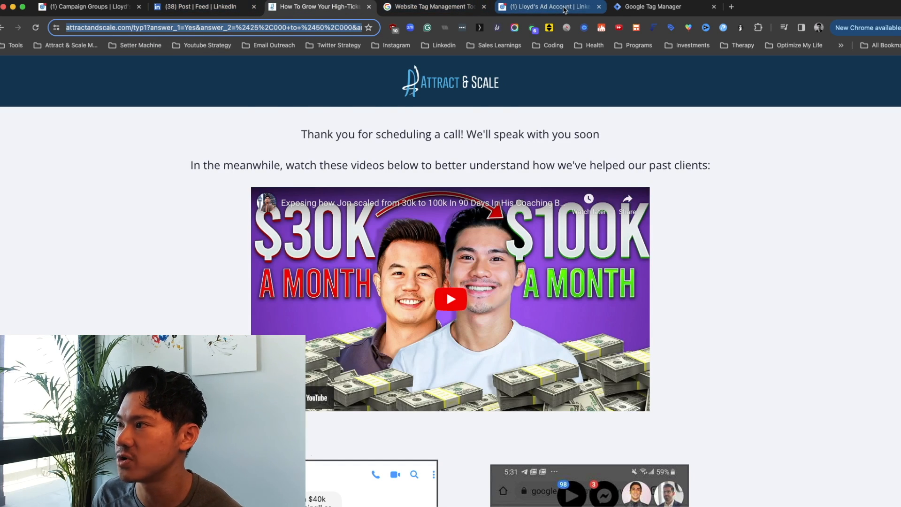
Step: Enter attractandscale.com/typ as the page load URL rule and continue to campaign selection
{"action": "left_click", "coordinate": [550, 7]}
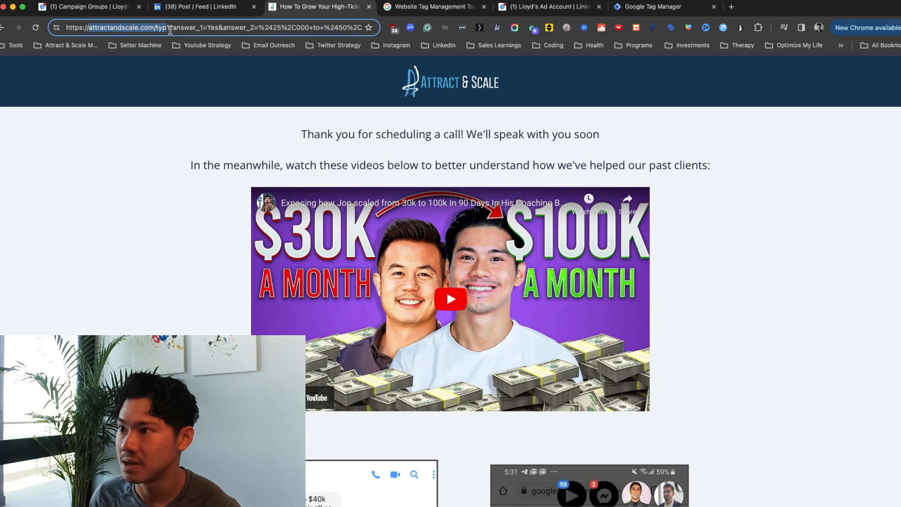
{"action": "left_click", "coordinate": [546, 7]}
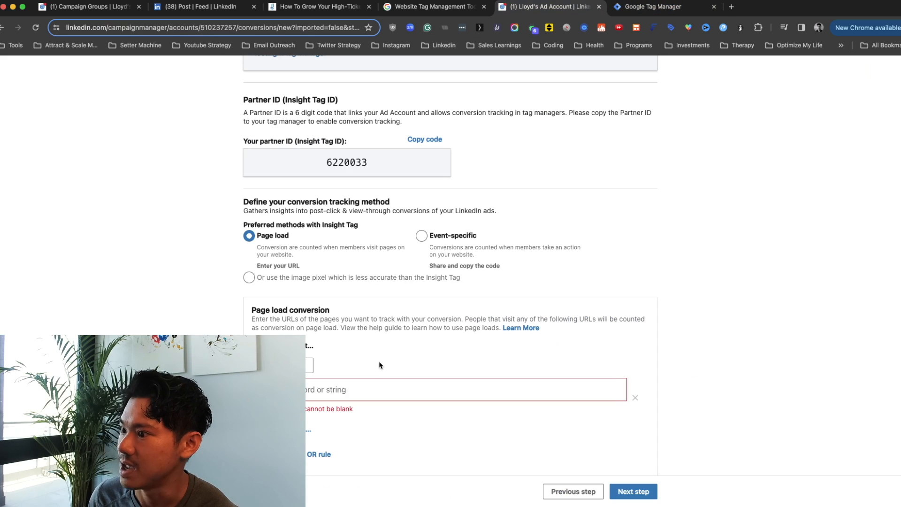
{"action": "type", "text": "scale.com/typ"}
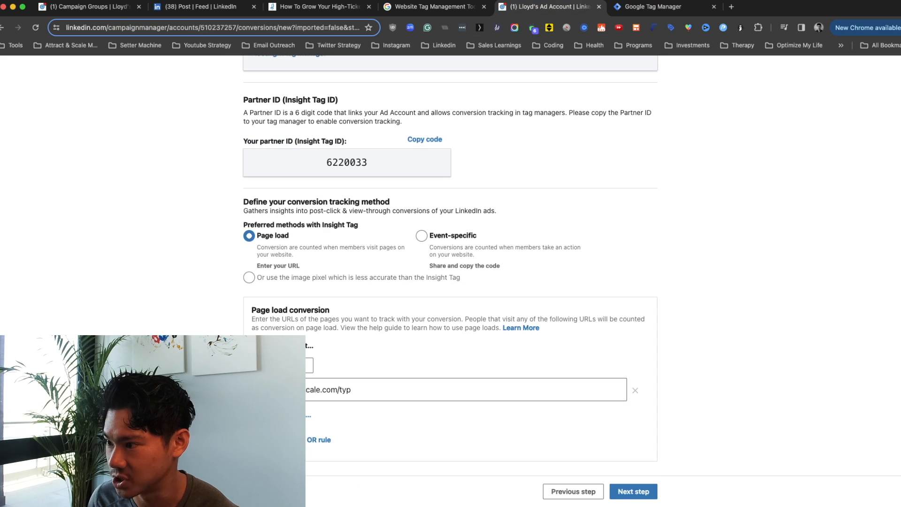
{"action": "left_click", "coordinate": [632, 491]}
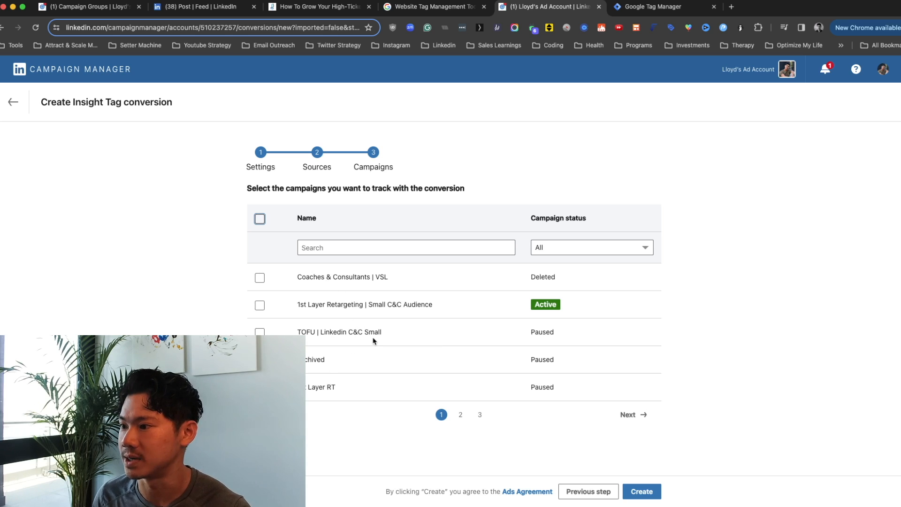
Step: Pick a campaign and create the Thank you page conversion, then return to Google Tag Manager
{"action": "left_click", "coordinate": [642, 492]}
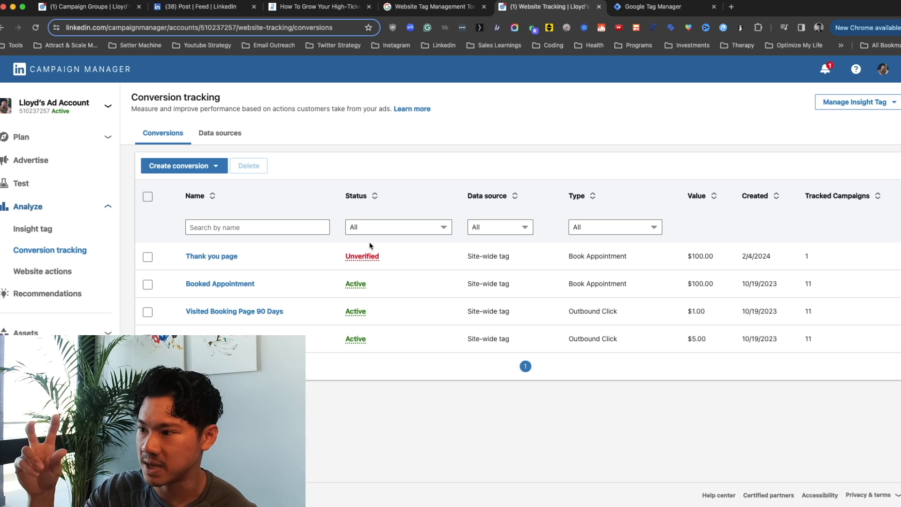
{"action": "mouse_move", "coordinate": [342, 286]}
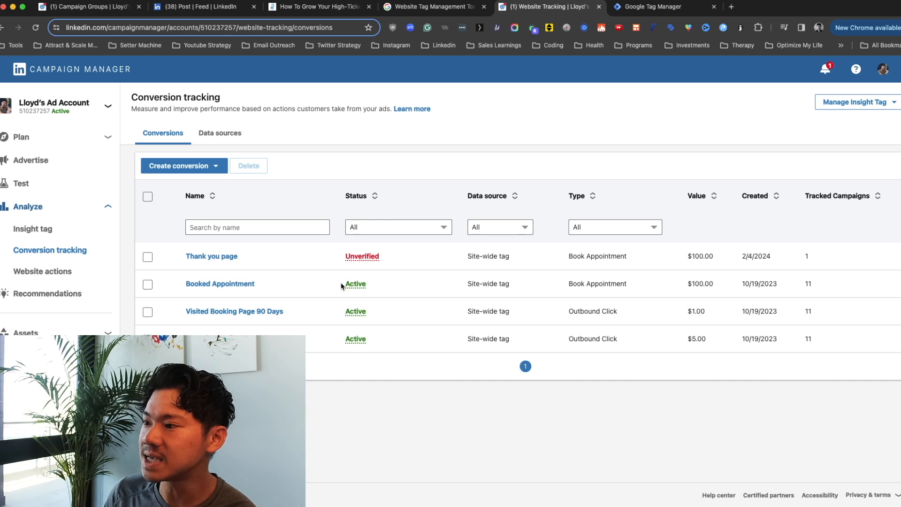
{"action": "mouse_move", "coordinate": [314, 274]}
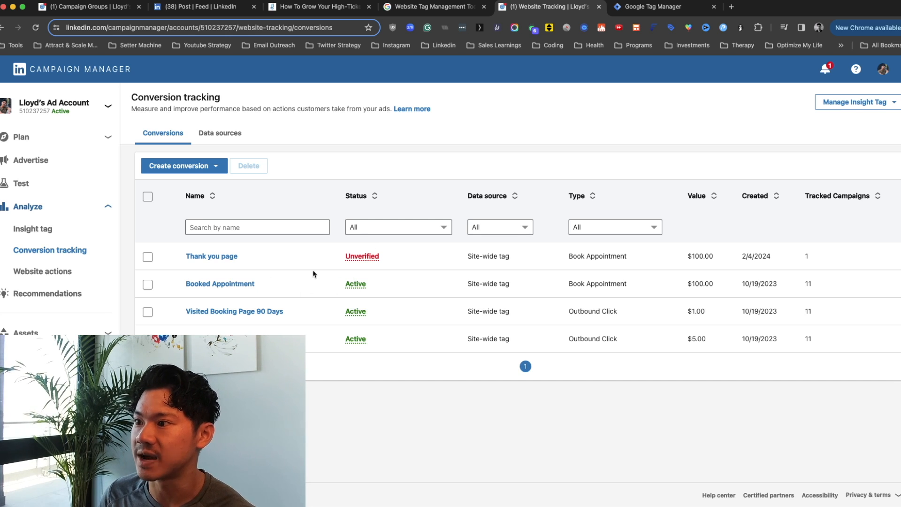
{"action": "mouse_move", "coordinate": [355, 299]}
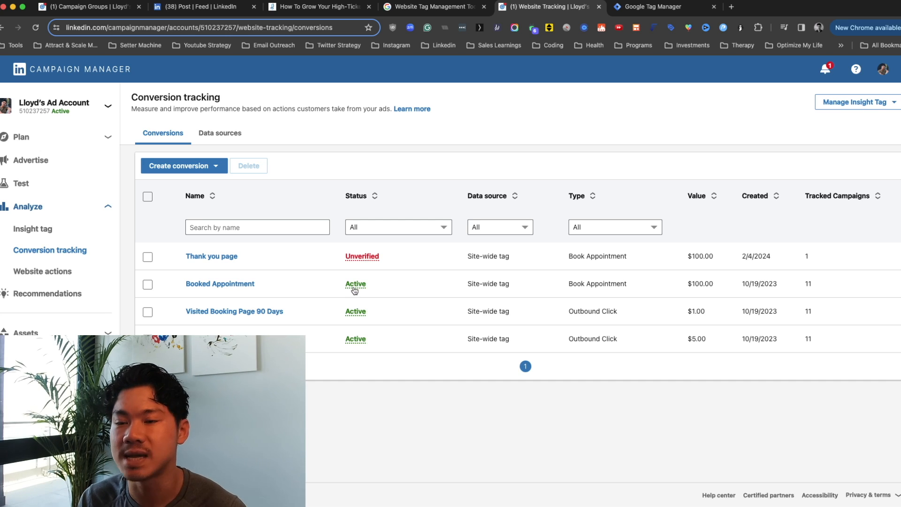
{"action": "mouse_move", "coordinate": [577, 45]}
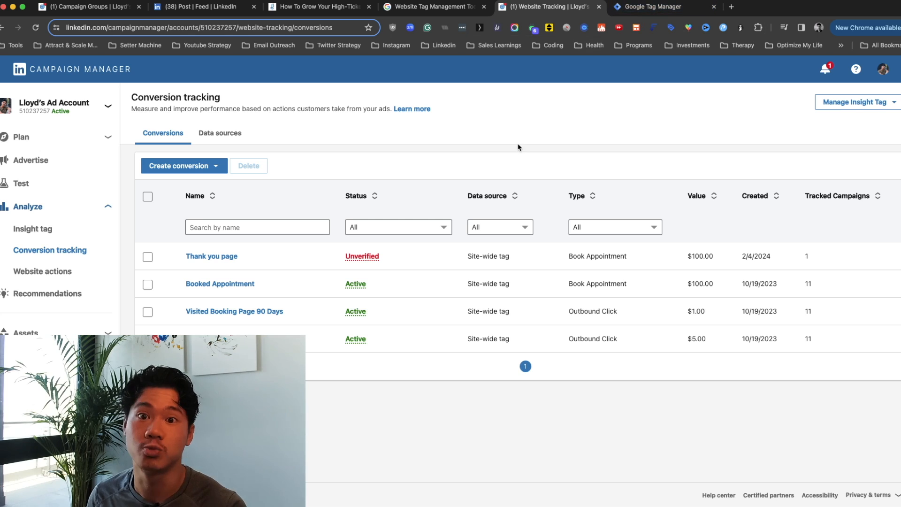
{"action": "left_click", "coordinate": [678, 7]}
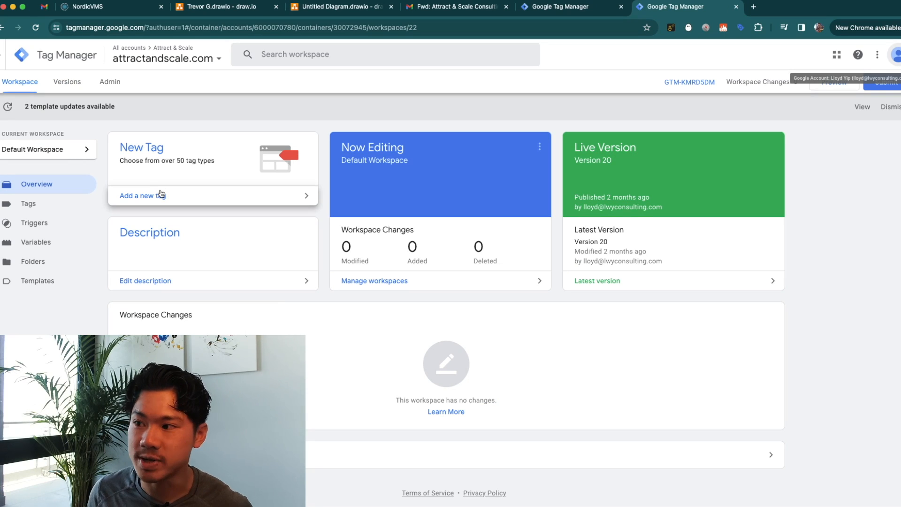
Step: Create a new tag and choose the LinkedIn InsightTag 2.0 tag type
{"action": "left_click", "coordinate": [142, 195]}
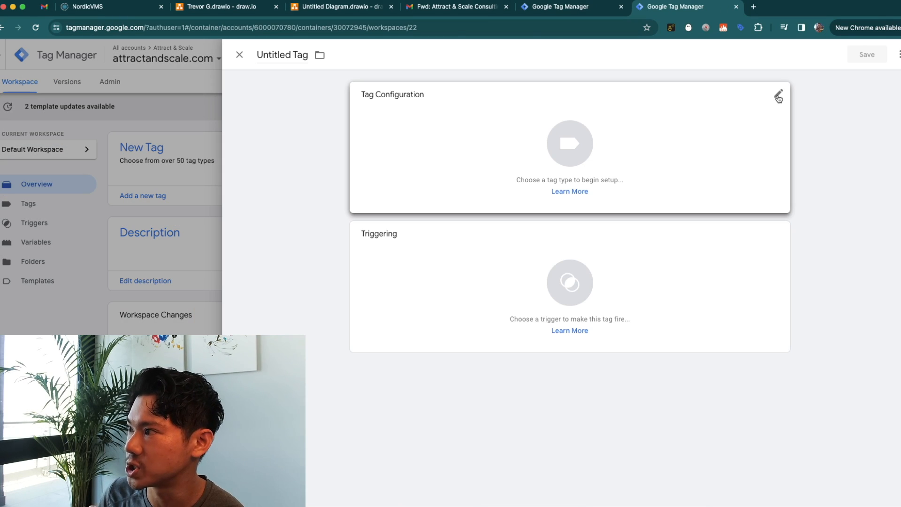
{"action": "left_click", "coordinate": [778, 95]}
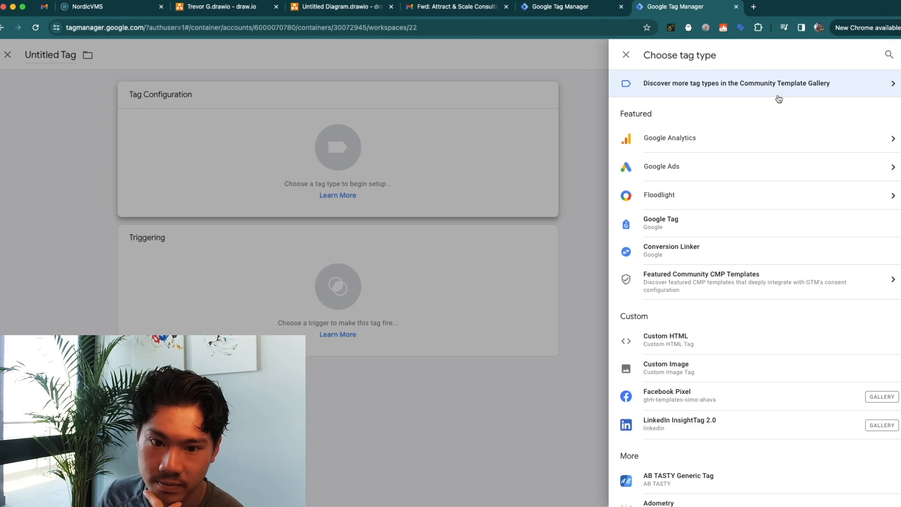
{"action": "type", "text": "linkedin insight"}
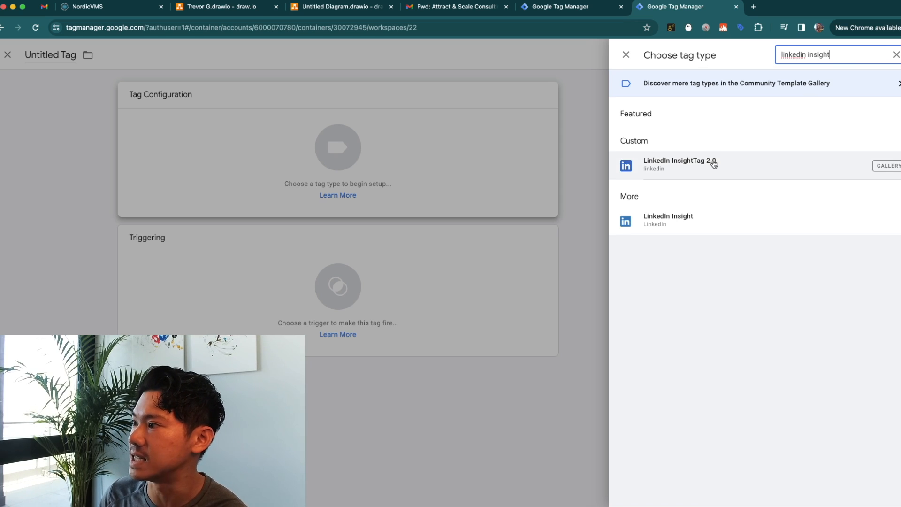
{"action": "mouse_move", "coordinate": [711, 175]}
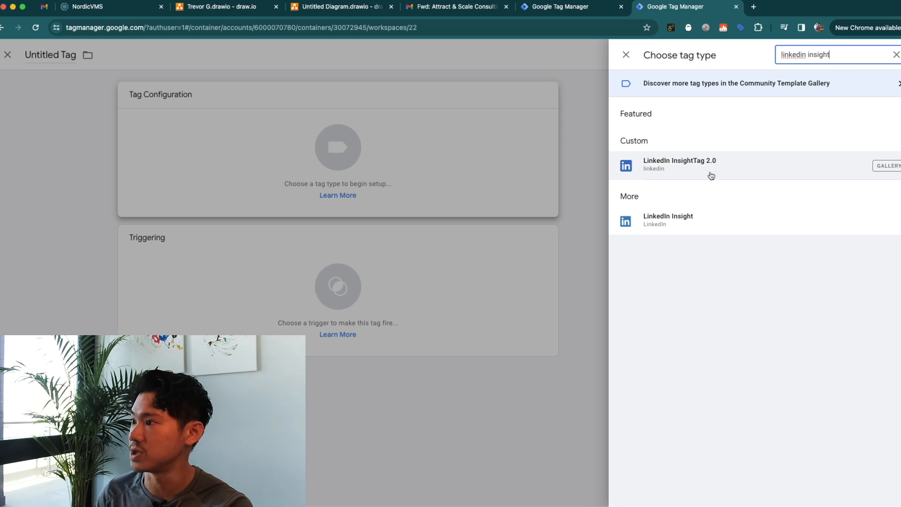
{"action": "left_click", "coordinate": [680, 164]}
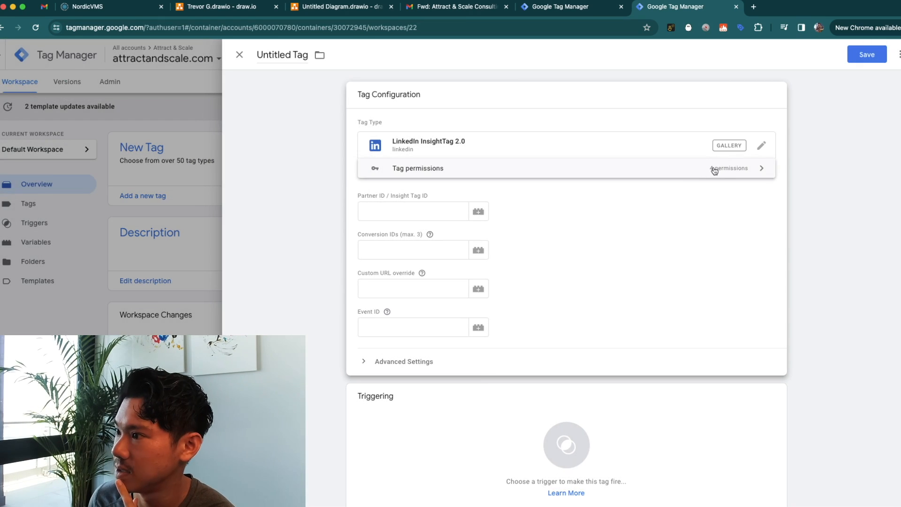
{"action": "left_click", "coordinate": [413, 212]}
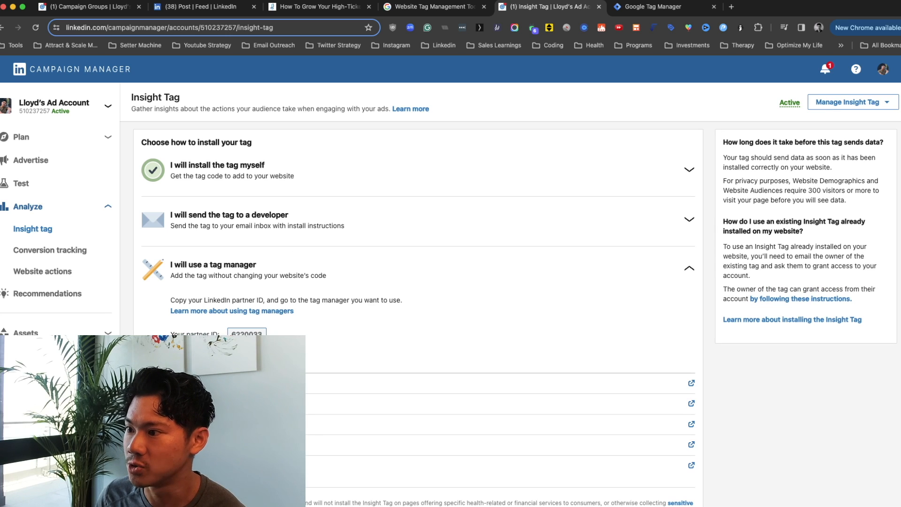
Step: Enter partner ID 6220033, add the All Pages trigger and save the tag
{"action": "left_click", "coordinate": [246, 334]}
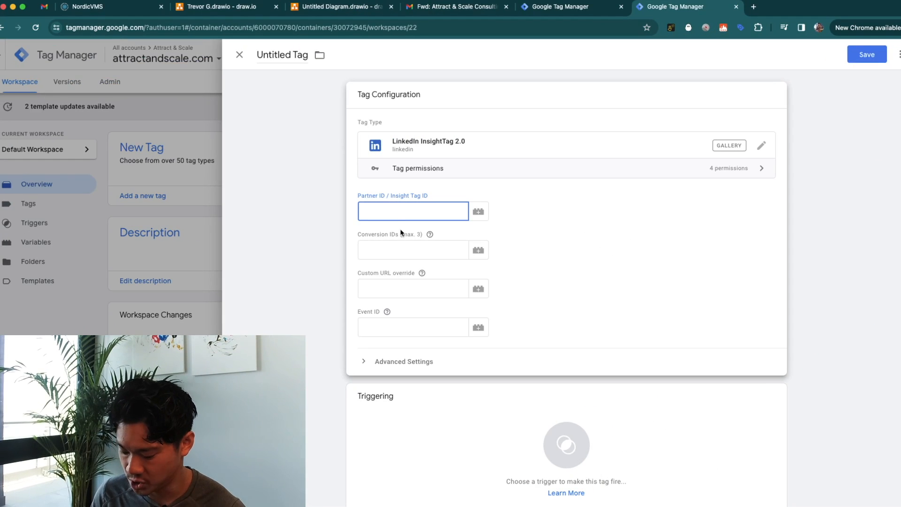
{"action": "type", "text": "6220033"}
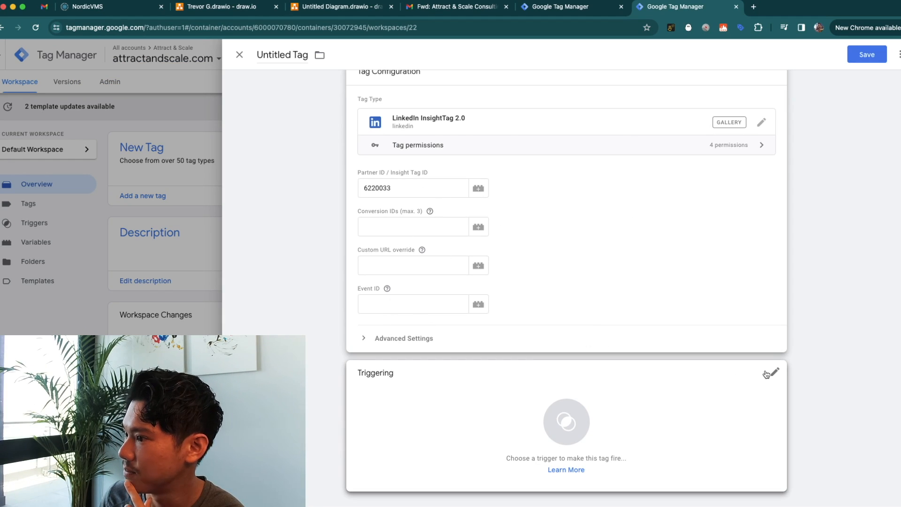
{"action": "left_click", "coordinate": [772, 373]}
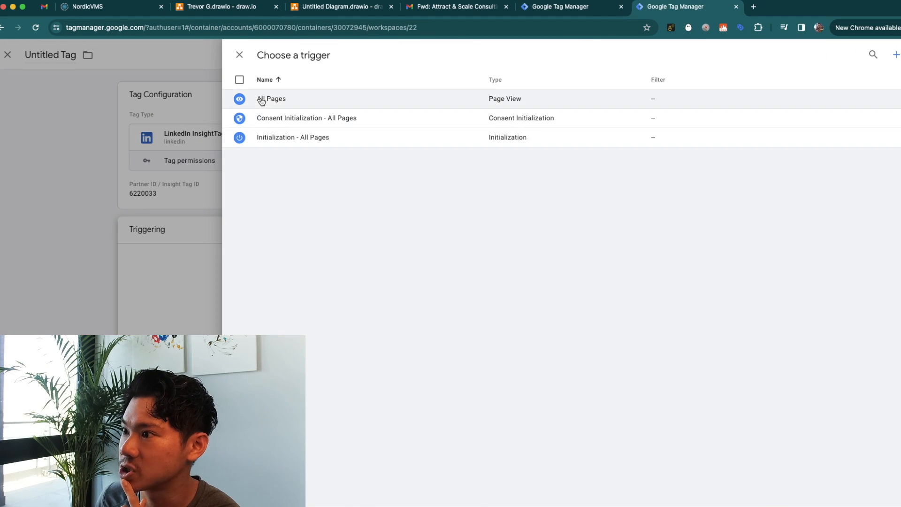
{"action": "left_click", "coordinate": [270, 99]}
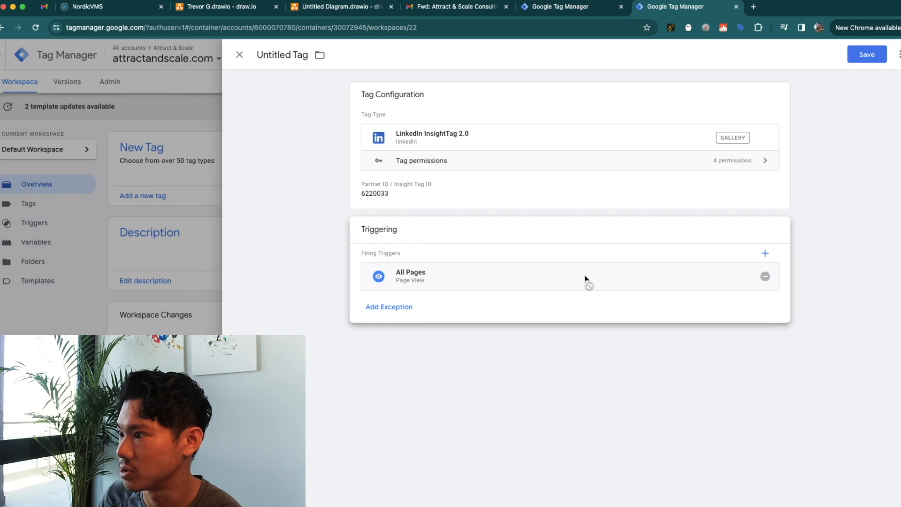
{"action": "left_click", "coordinate": [867, 54]}
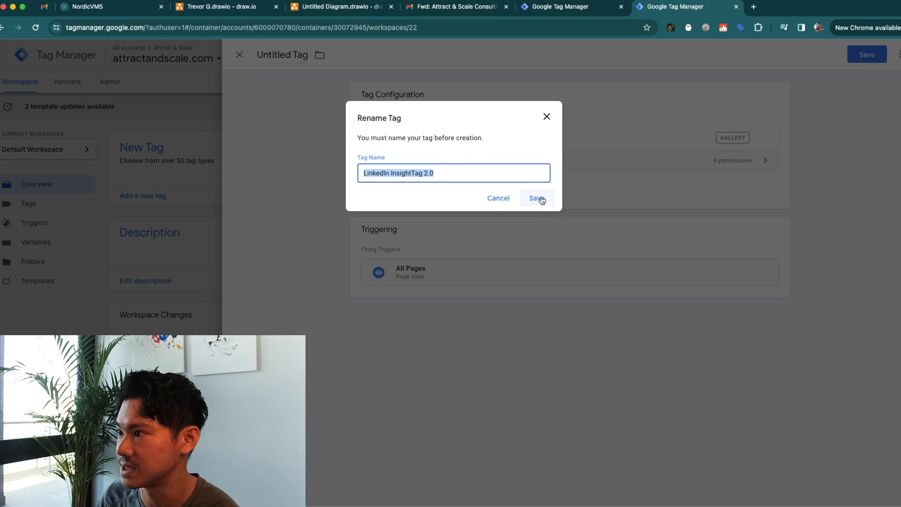
Step: Keep the name 'LinkedIn InsightTag 2.0' and begin submitting the workspace changes
{"action": "left_click", "coordinate": [537, 198]}
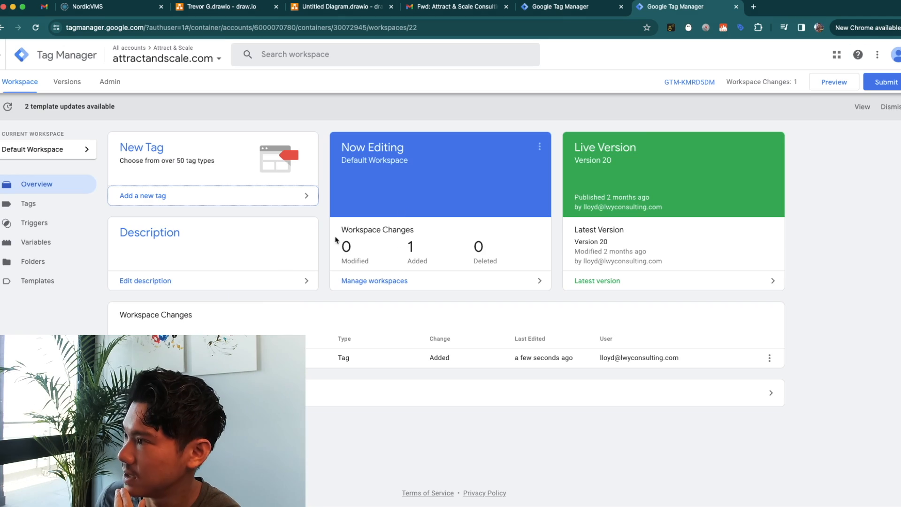
{"action": "left_click", "coordinate": [886, 82]}
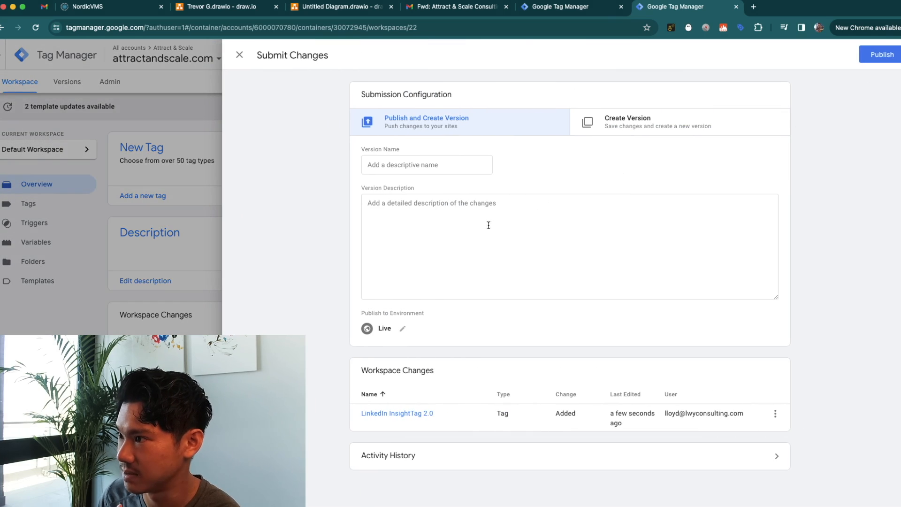
{"action": "left_click", "coordinate": [426, 164]}
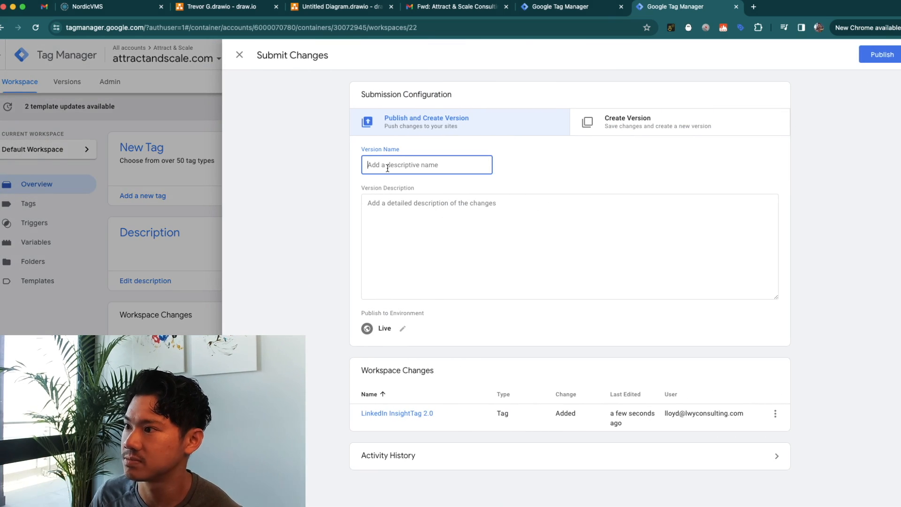
Step: Name the version 'Feb 3 2024', describe it 'Added Li insight tag' and publish it live
{"action": "type", "text": "Feb"}
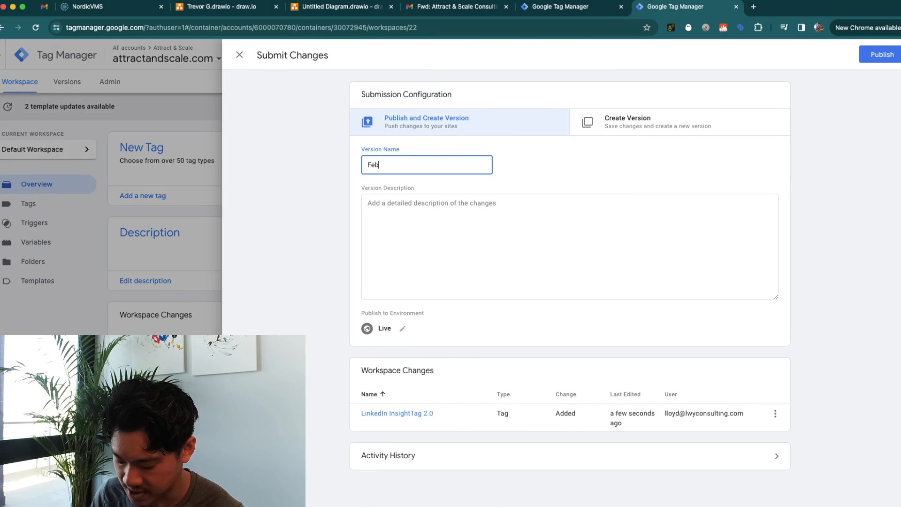
{"action": "type", "text": "3"}
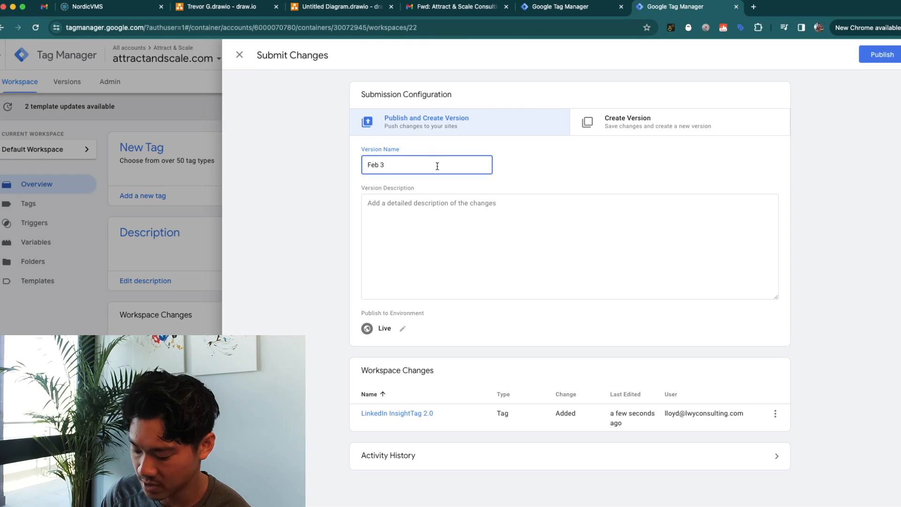
{"action": "type", "text": "2024"}
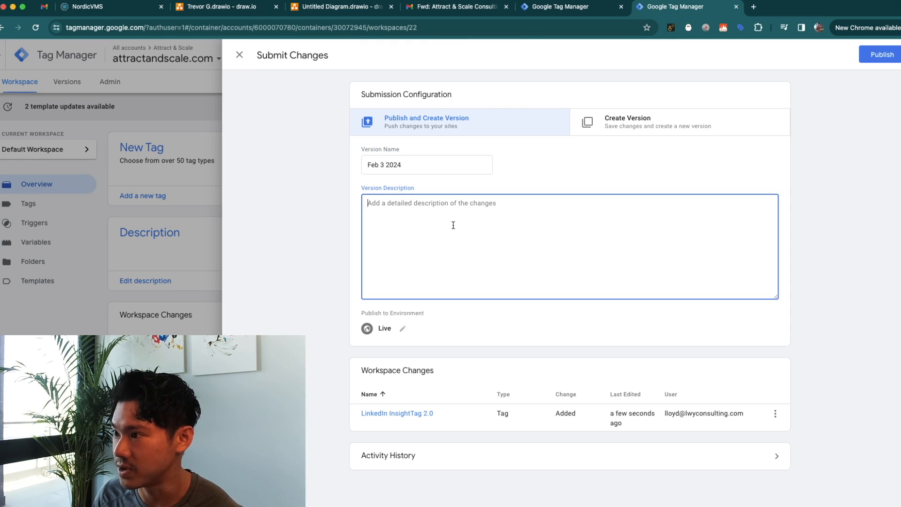
{"action": "type", "text": "Added Li"}
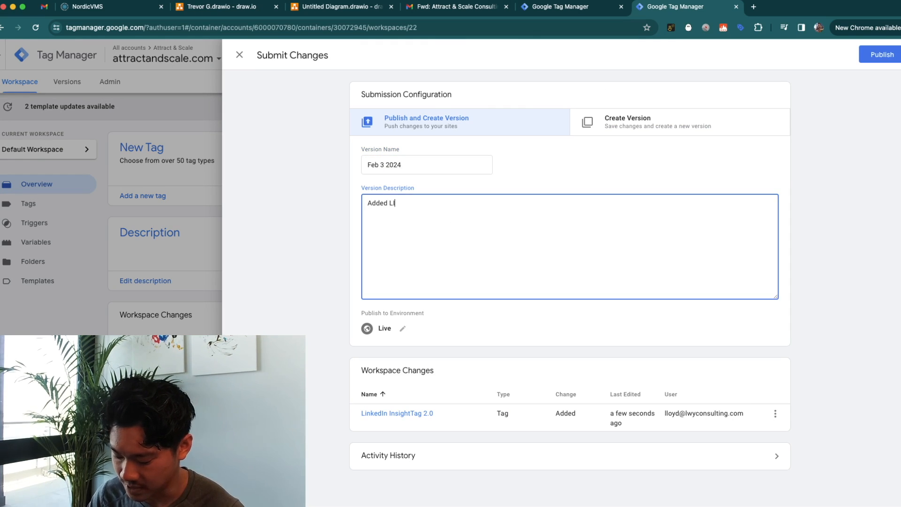
{"action": "type", "text": "insight tag"}
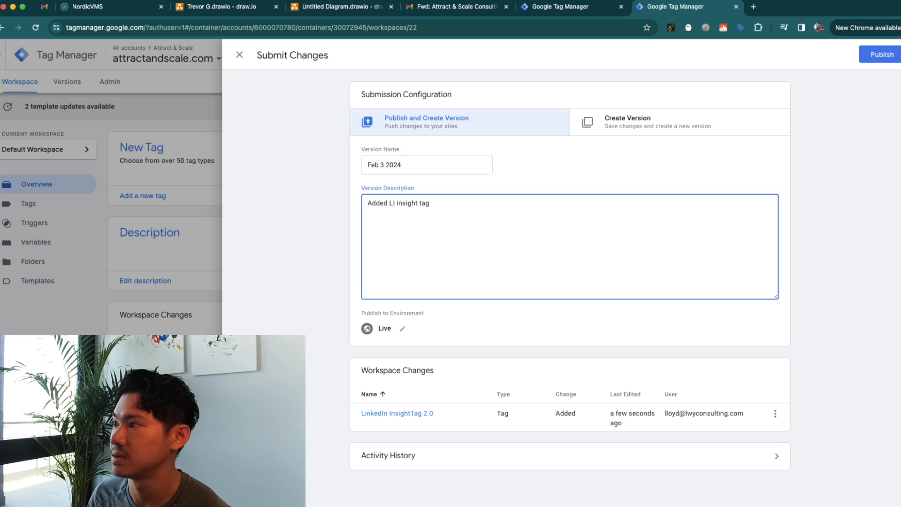
{"action": "left_click", "coordinate": [880, 54]}
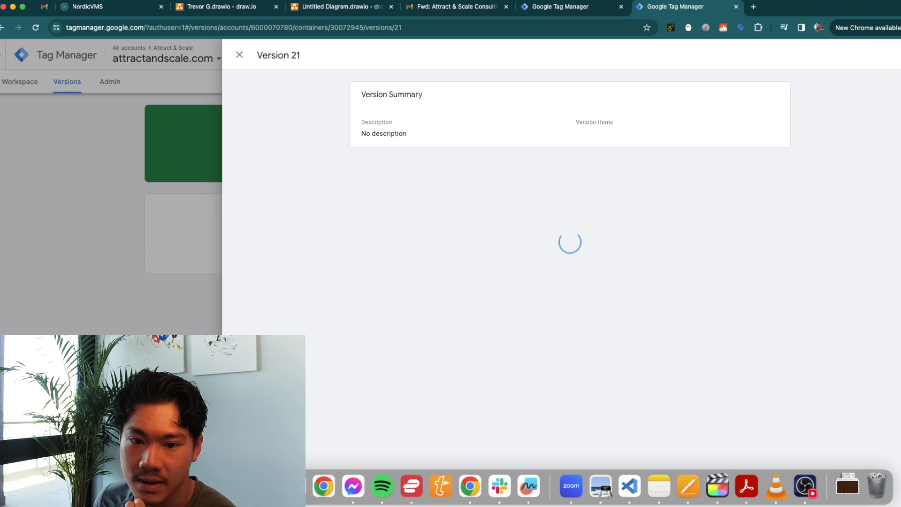
Step: Return to the accounts overview and reopen the attractandscale.com container showing Version 21 live
{"action": "left_click", "coordinate": [239, 56]}
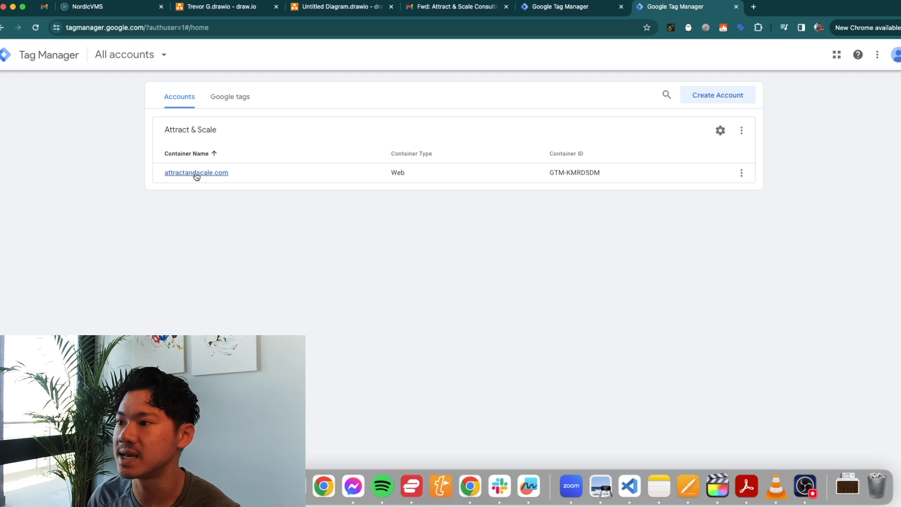
{"action": "left_click", "coordinate": [197, 172]}
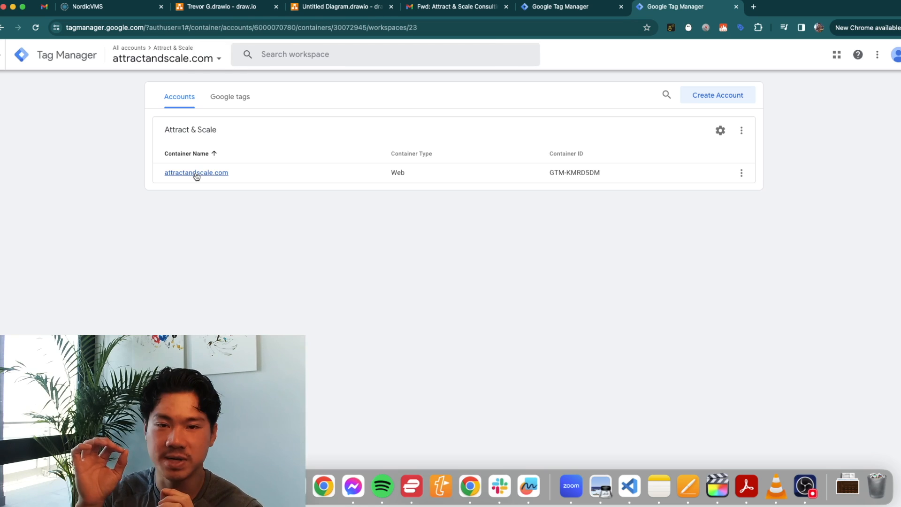
{"action": "left_click", "coordinate": [196, 173]}
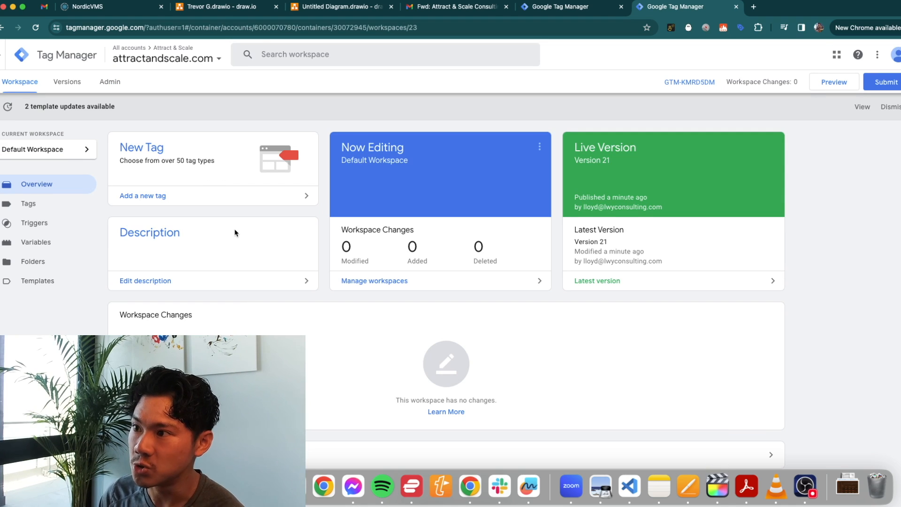
{"action": "mouse_move", "coordinate": [240, 142]}
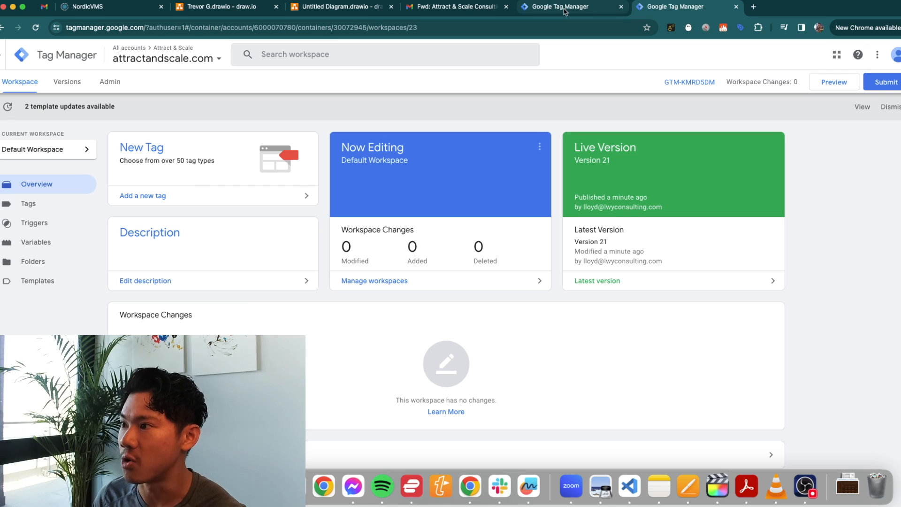
{"action": "mouse_move", "coordinate": [565, 6]}
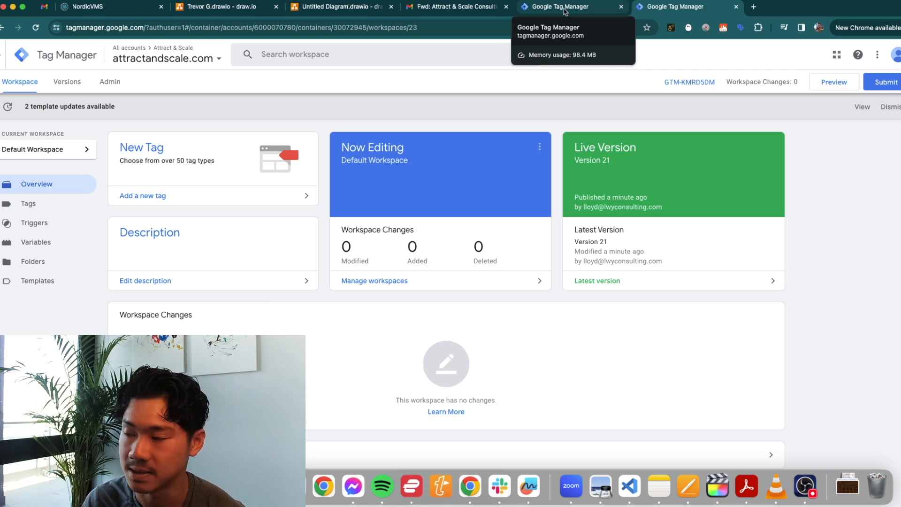
Step: Sign in to ClickFunnels and go to the list of all funnels
{"action": "left_click", "coordinate": [221, 321]}
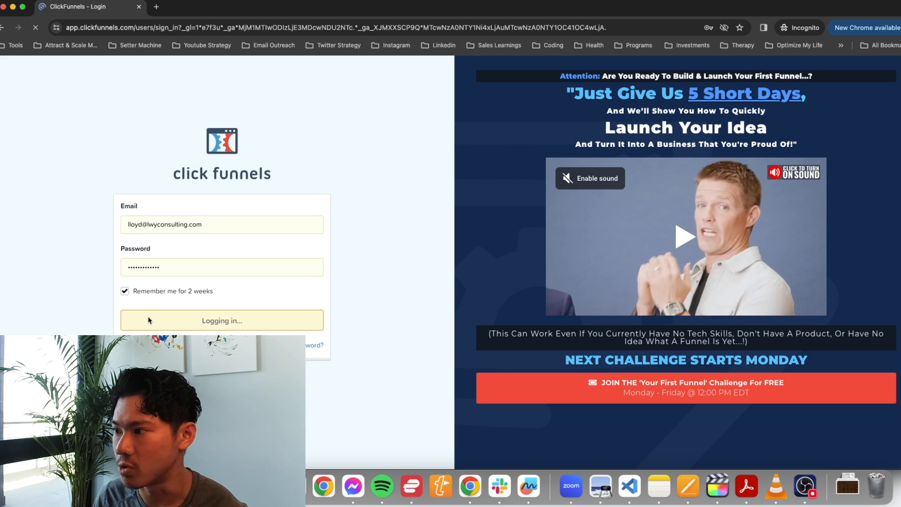
{"action": "left_click", "coordinate": [222, 321]}
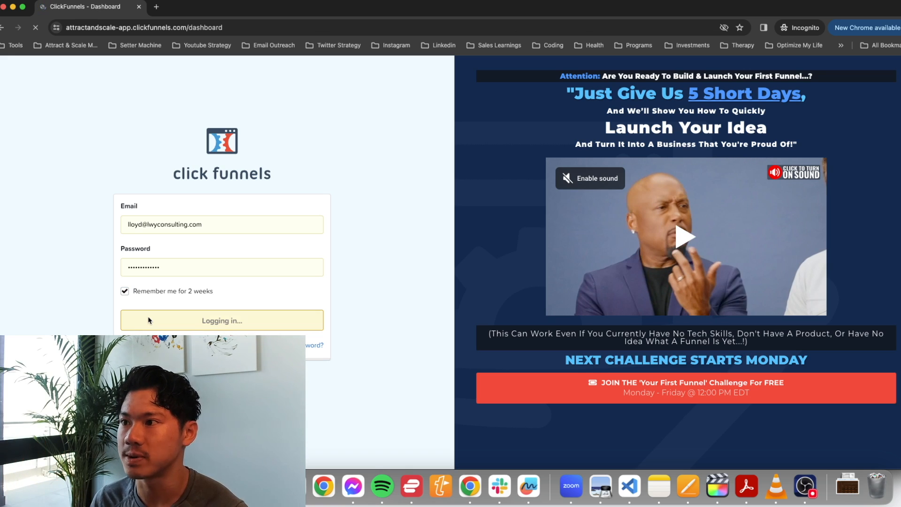
{"action": "left_click", "coordinate": [221, 320]}
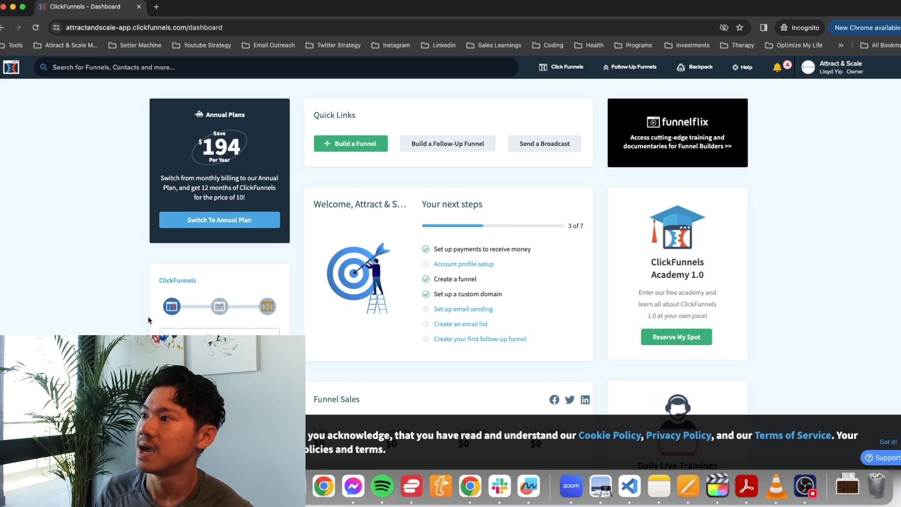
{"action": "left_click", "coordinate": [565, 67]}
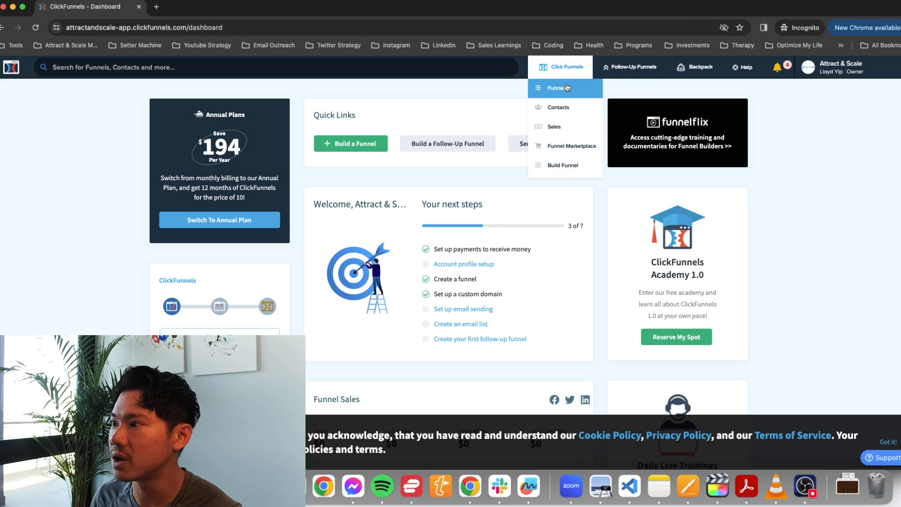
{"action": "left_click", "coordinate": [558, 88]}
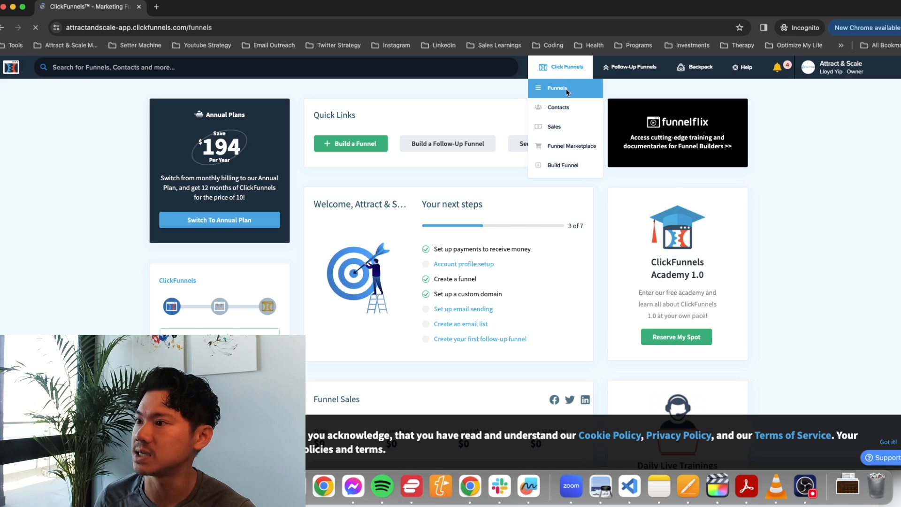
{"action": "left_click", "coordinate": [557, 88]}
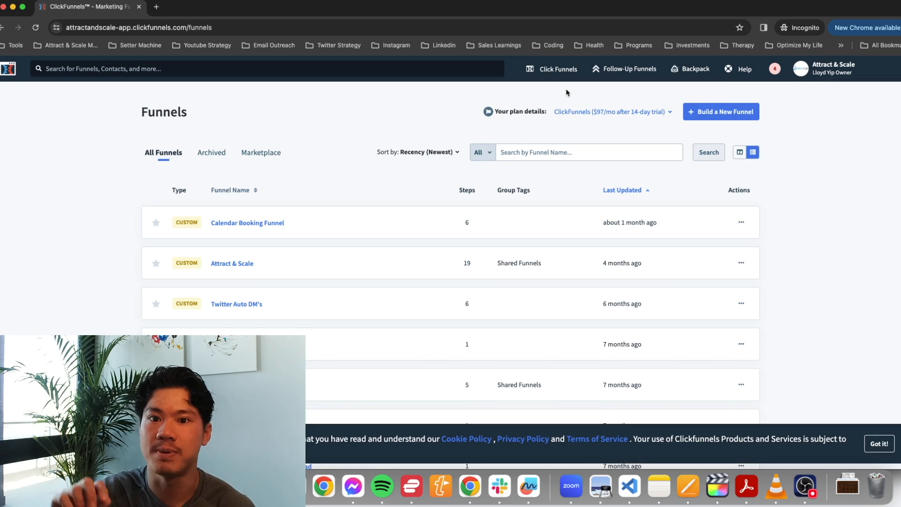
{"action": "left_click", "coordinate": [829, 68]}
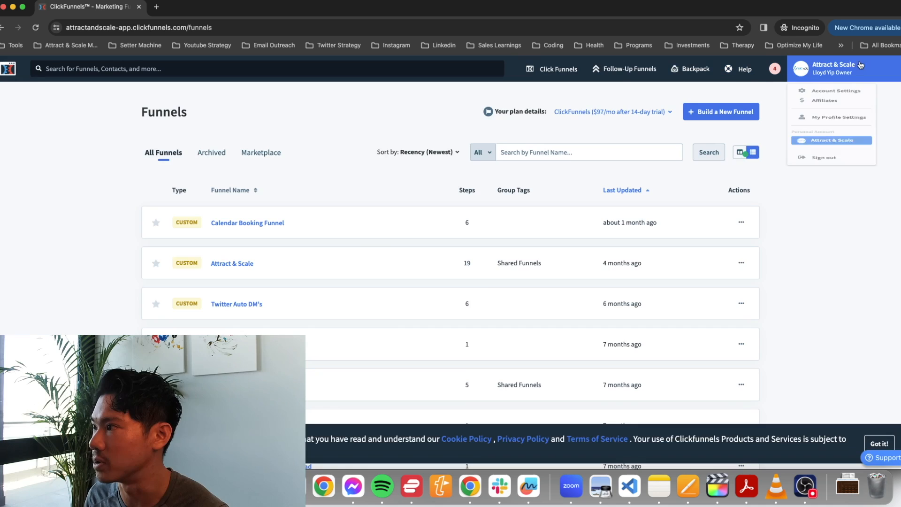
Step: Open the Calendar Booking Funnel and select its Thank You Page step
{"action": "left_click", "coordinate": [247, 222]}
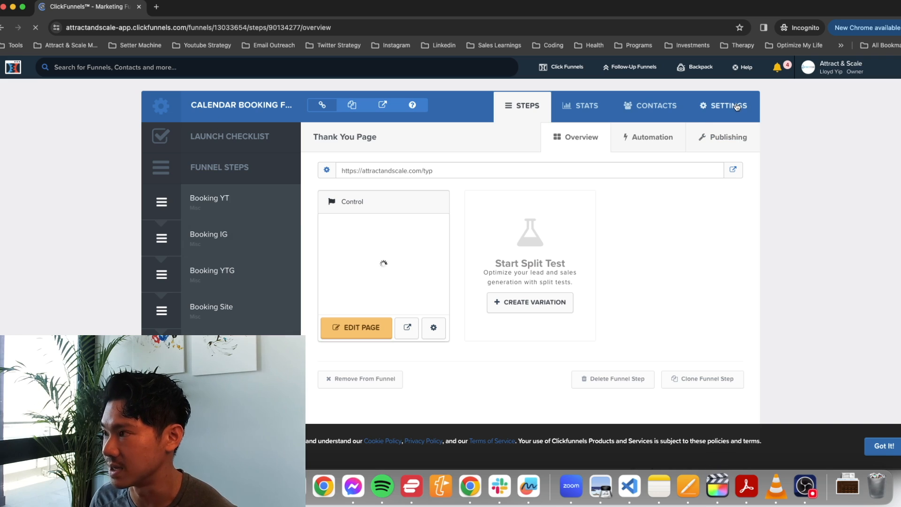
{"action": "left_click", "coordinate": [729, 105]}
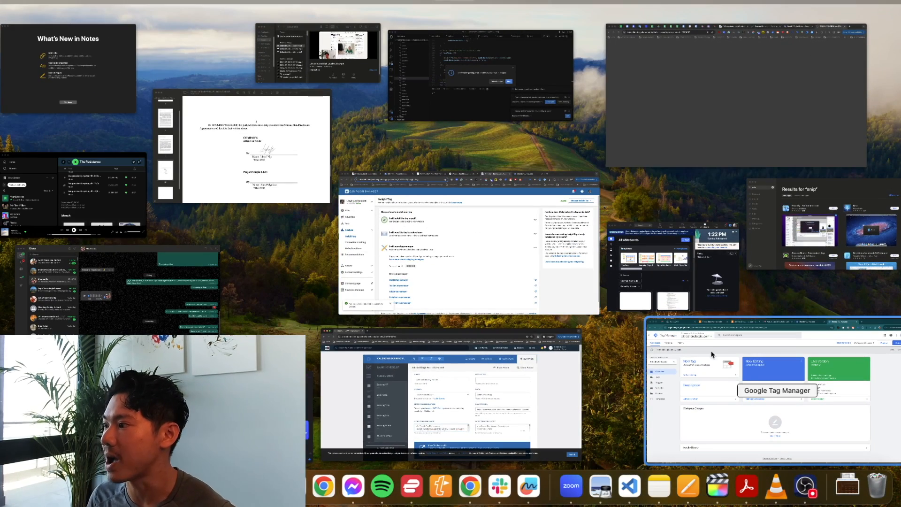
Step: Return to Google Tag Manager and go to the attractandscale.com container Admin page
{"action": "left_click", "coordinate": [759, 385]}
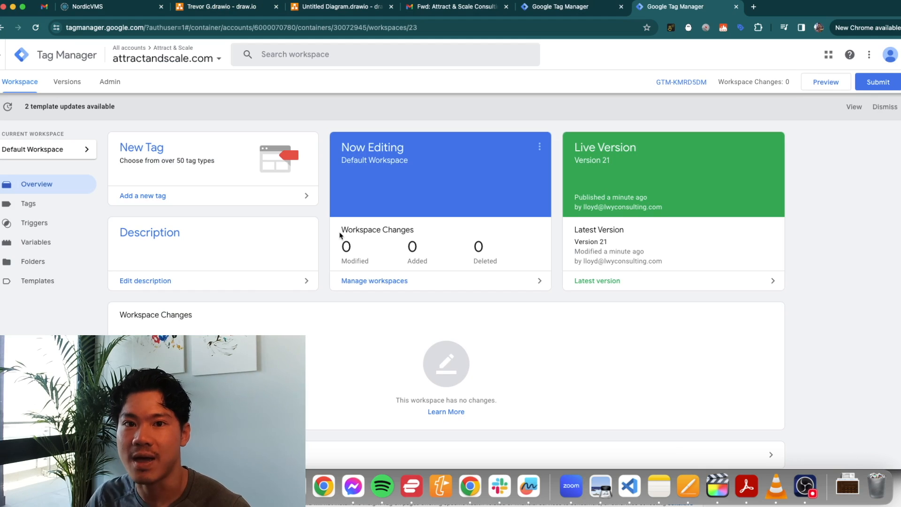
{"action": "mouse_move", "coordinate": [768, 83]}
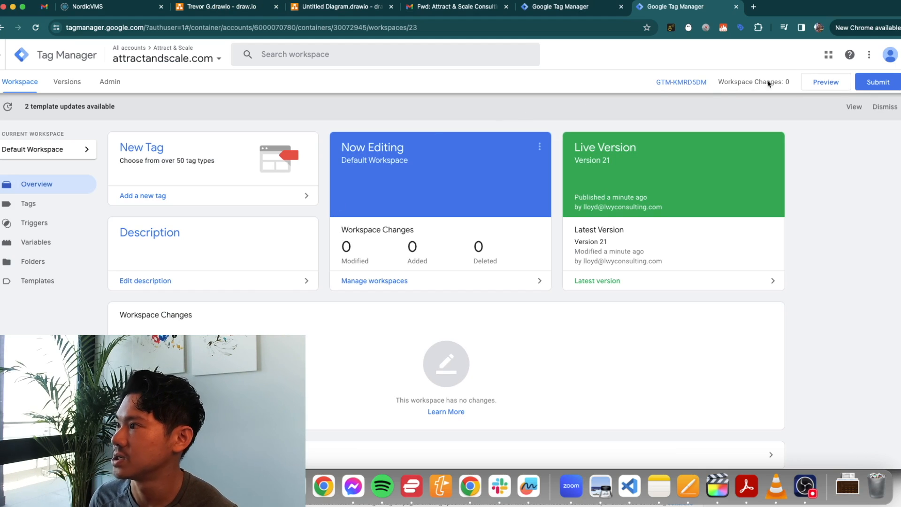
{"action": "left_click", "coordinate": [109, 82]}
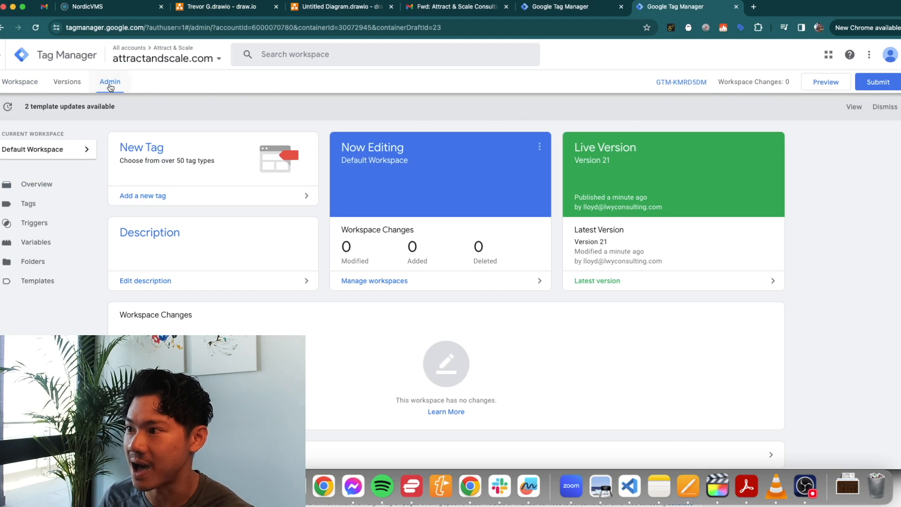
{"action": "left_click", "coordinate": [109, 82]}
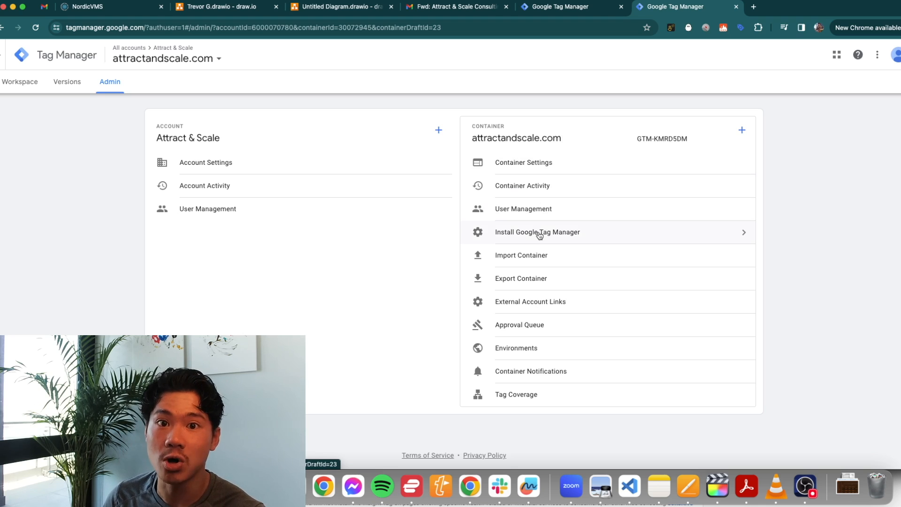
{"action": "left_click", "coordinate": [537, 232]}
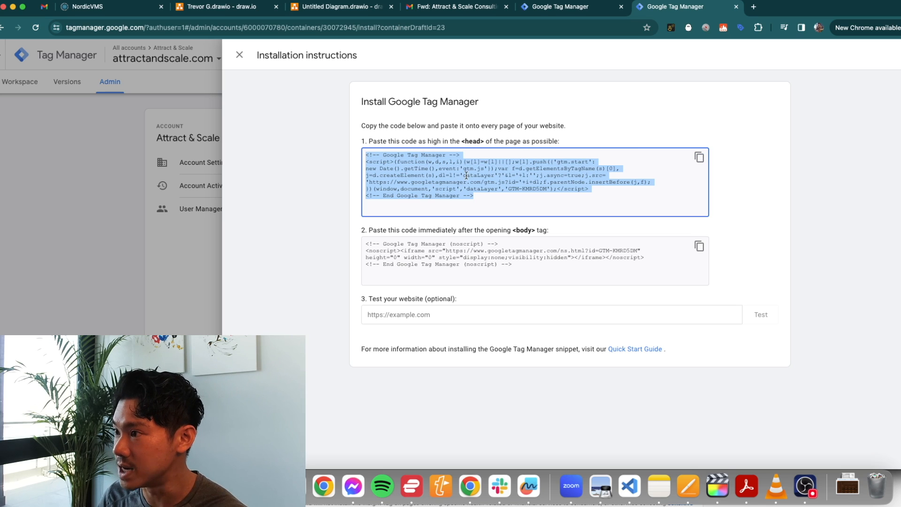
{"action": "left_click", "coordinate": [454, 147]}
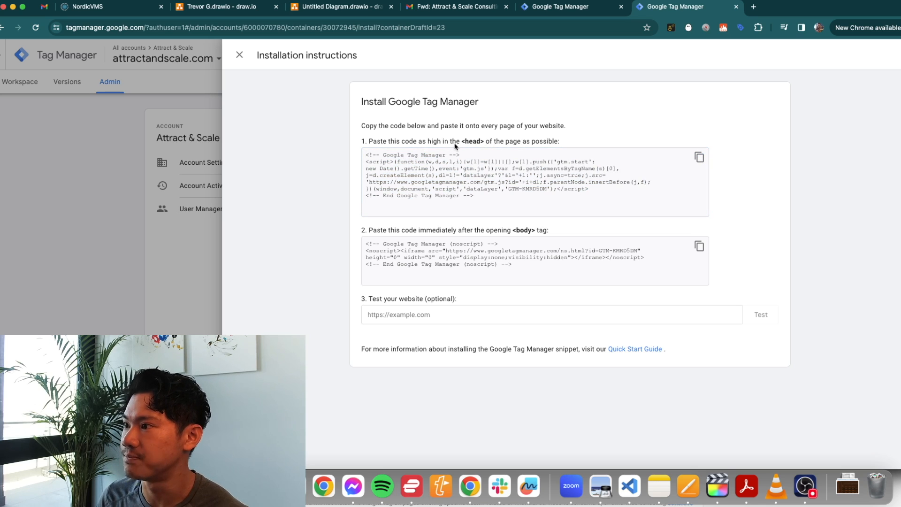
{"action": "left_click", "coordinate": [517, 260]}
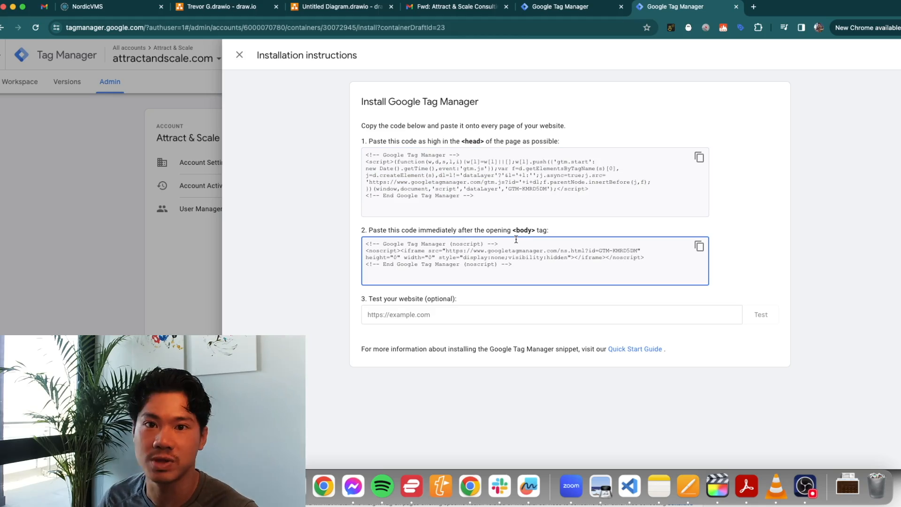
{"action": "left_click", "coordinate": [86, 7]}
{"action": "type", "text": "https://attractandscale.com/typ"}
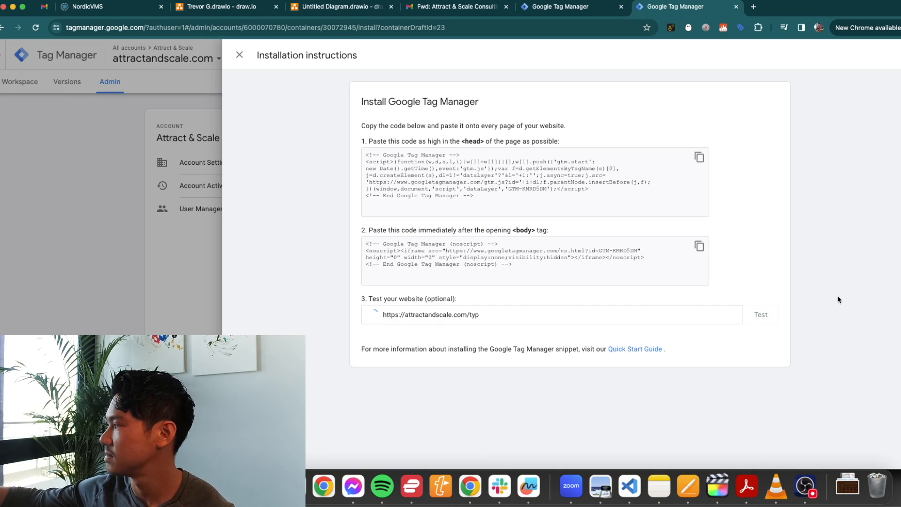
{"action": "left_click", "coordinate": [760, 314]}
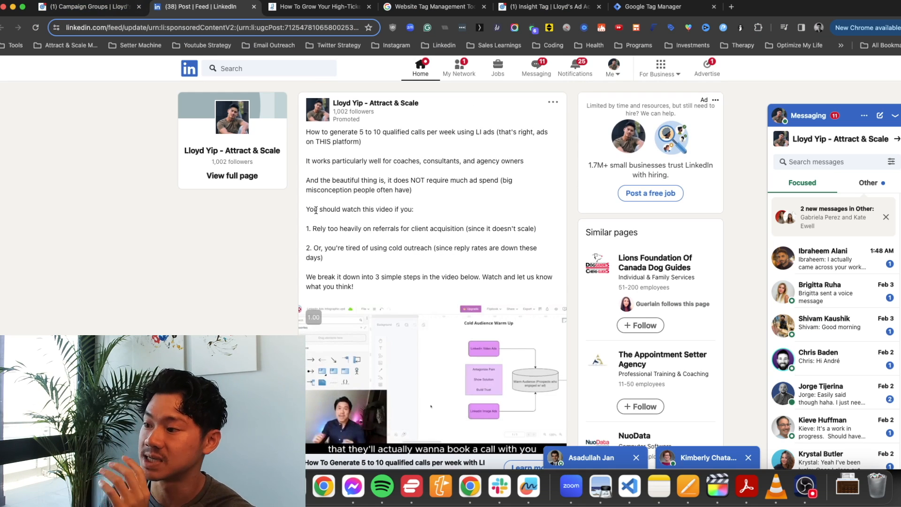
{"action": "left_click", "coordinate": [89, 6]}
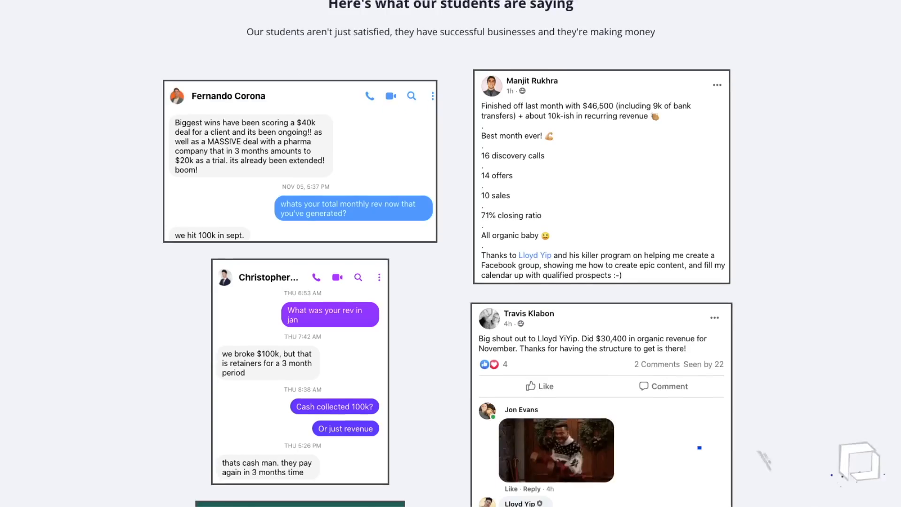
{"action": "scroll", "scroll_direction": "down", "scroll_amount": 3}
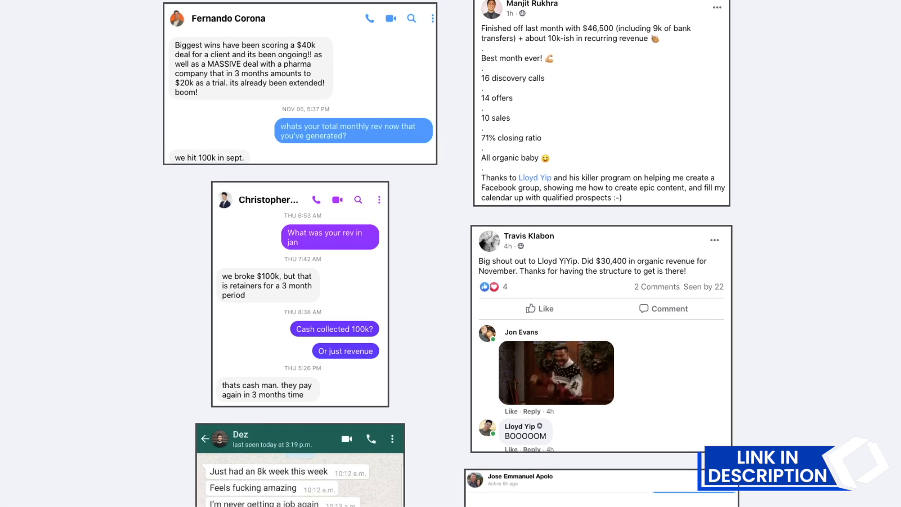
{"action": "scroll", "scroll_direction": "down", "scroll_amount": 3}
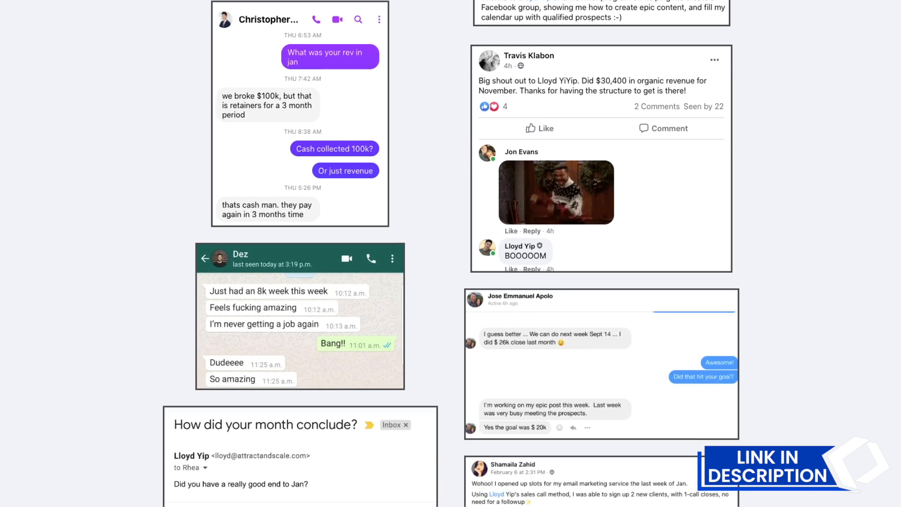
{"action": "scroll", "scroll_direction": "down", "scroll_amount": 3}
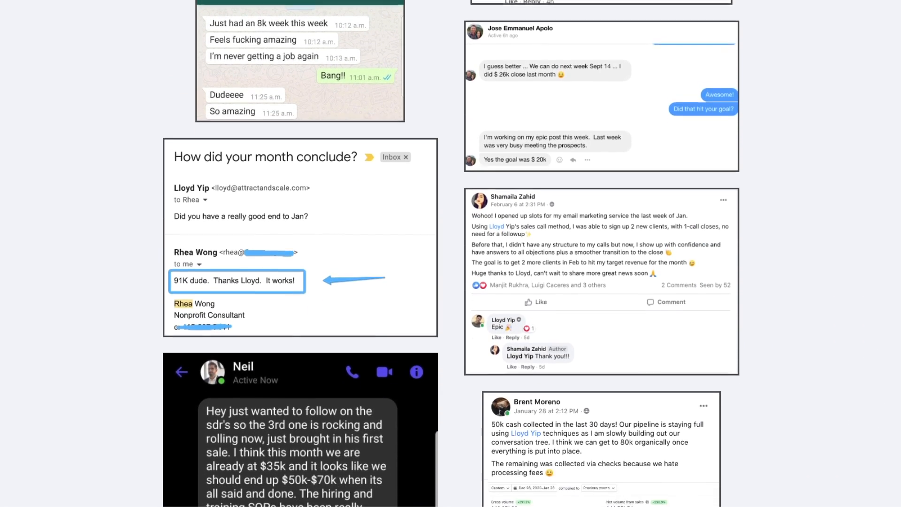
{"action": "scroll", "scroll_direction": "down", "scroll_amount": 3}
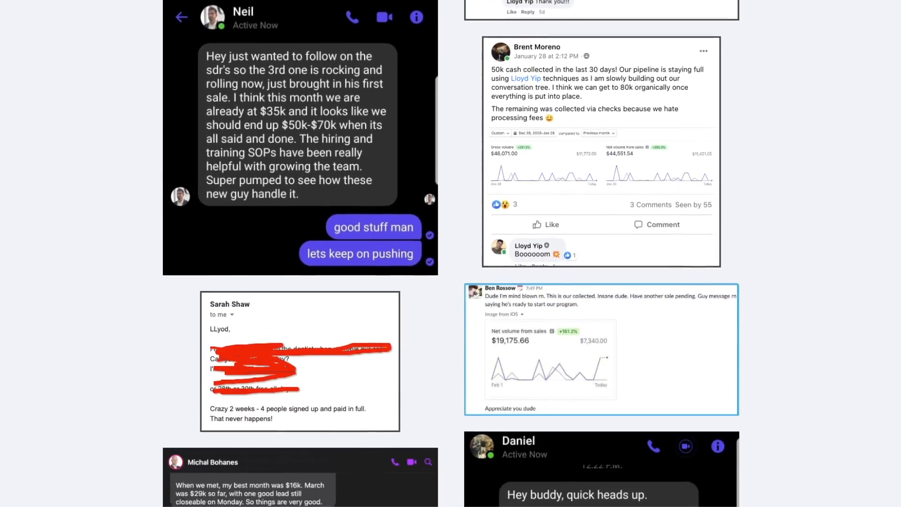
{"action": "scroll", "scroll_direction": "down", "scroll_amount": 3}
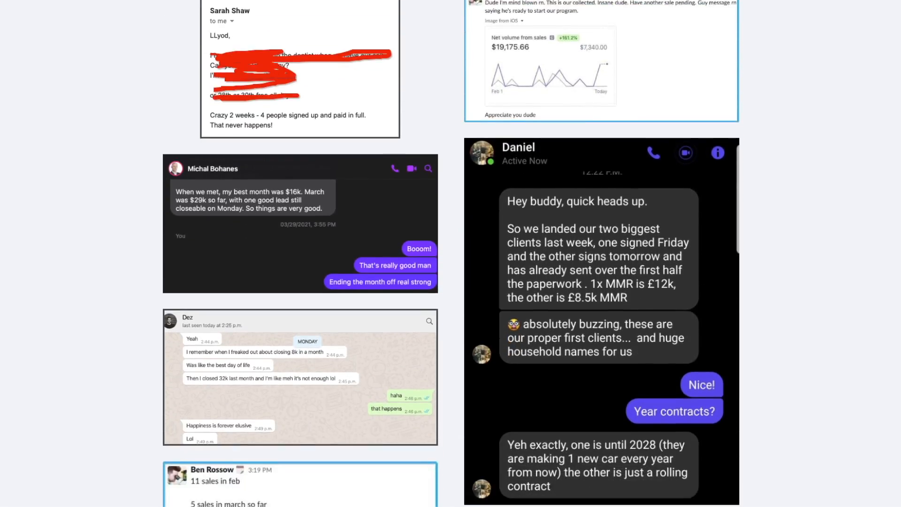